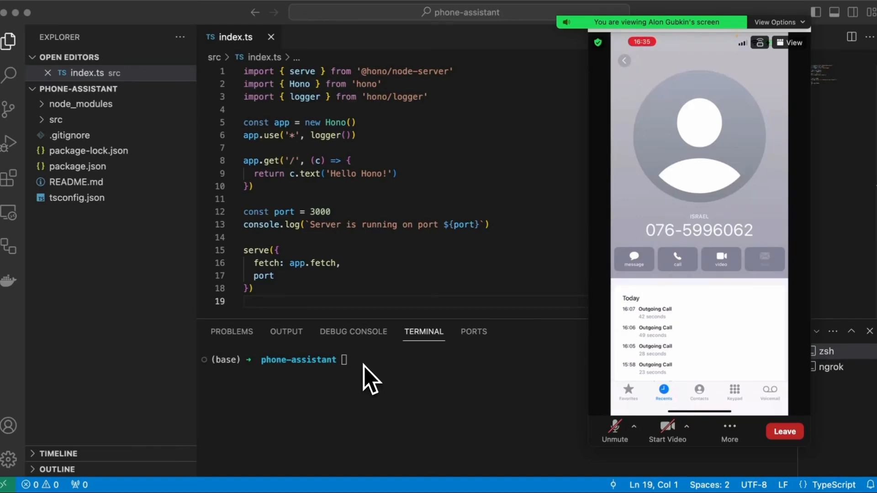
mouse_move(340, 300)
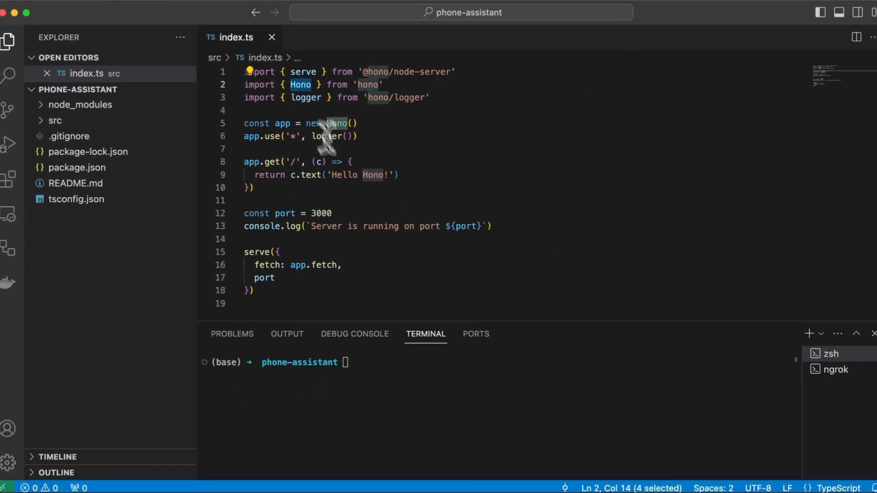
Step: Check the ngrok tunnel's public forwarding URL in the terminal
click(833, 369)
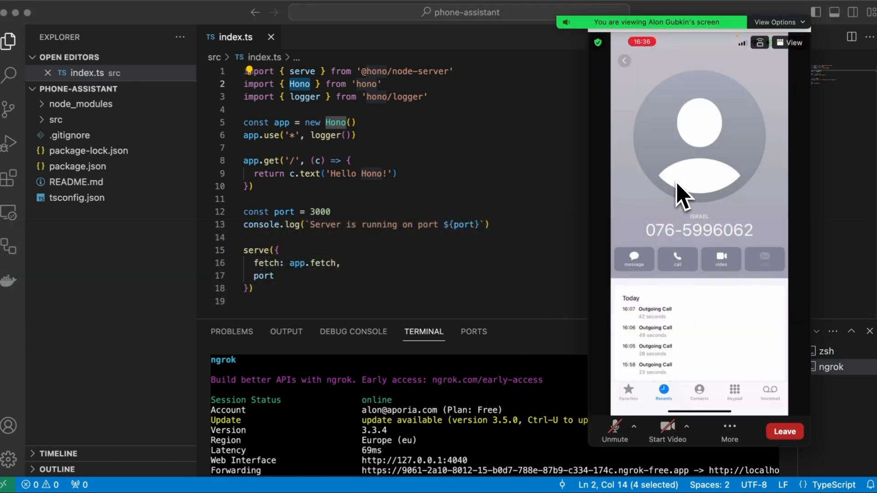
mouse_move(385, 229)
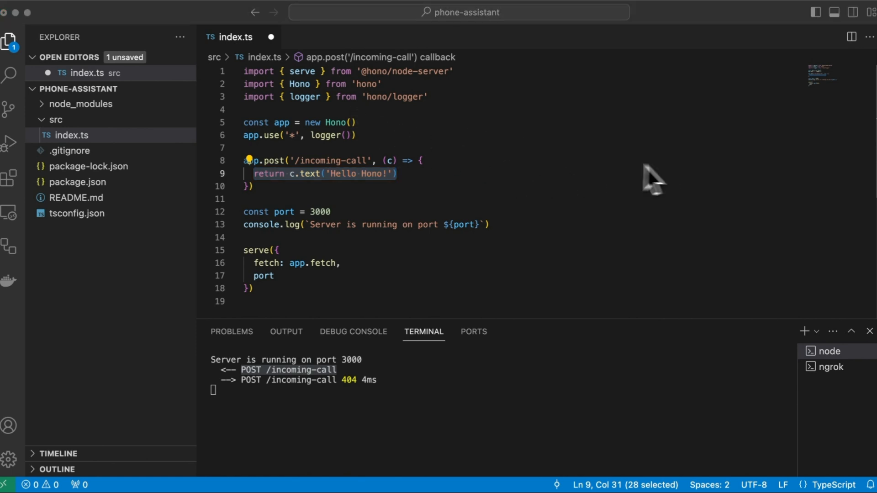
Step: Import twiml from twilio and build a VoiceResponse saying "Hello, how are you?"
text(import { twiml } from 'twilio';)
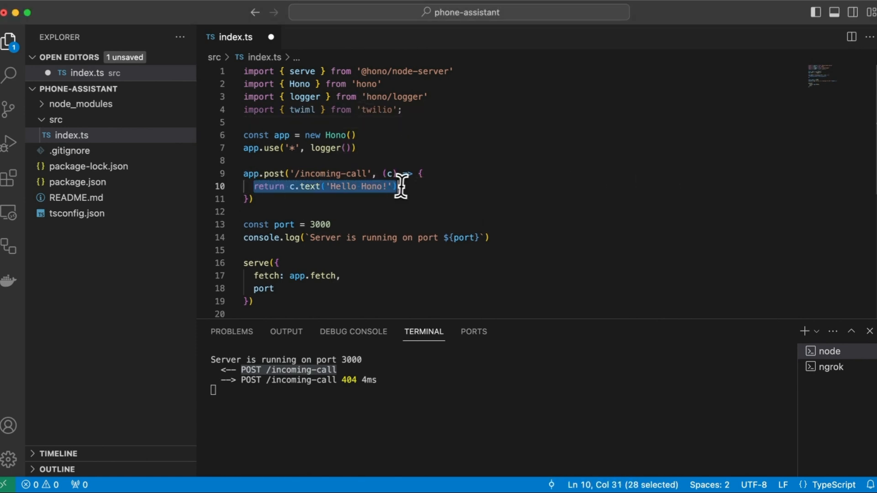
text(cons)
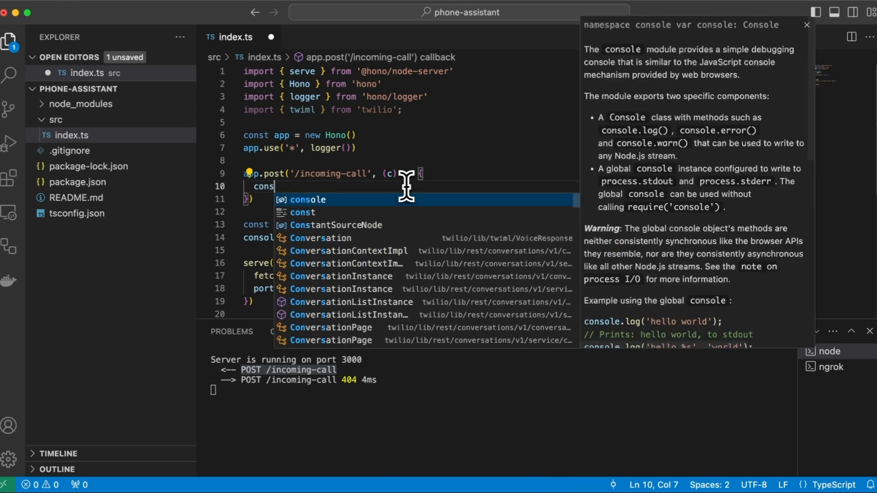
text(const voiceResponse = new twi)
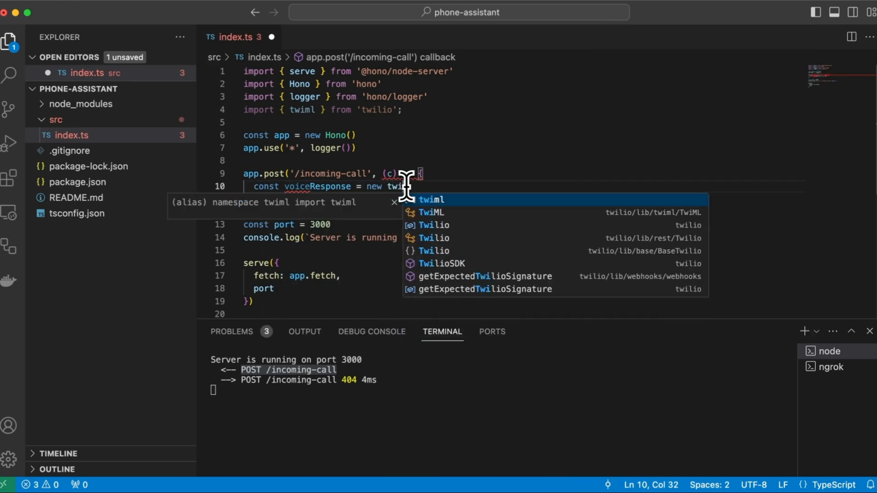
text(.VoiceResponse())
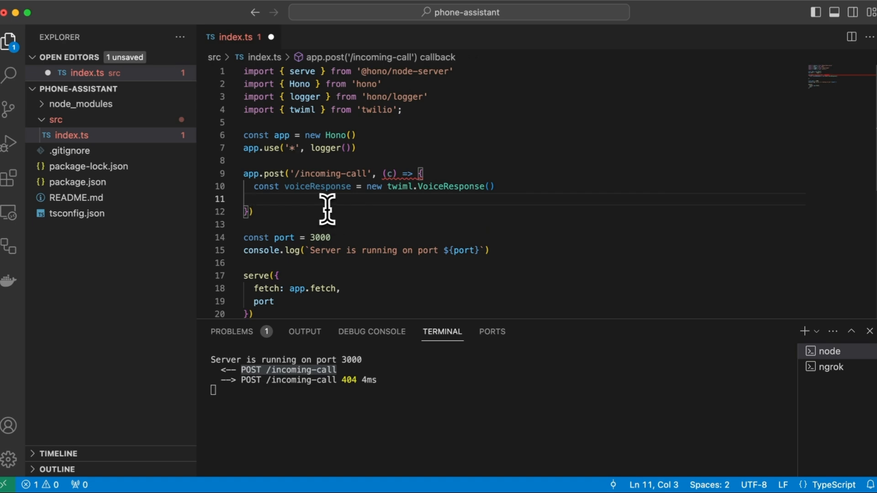
text(voiceResponse.say("Hello, how are you?)
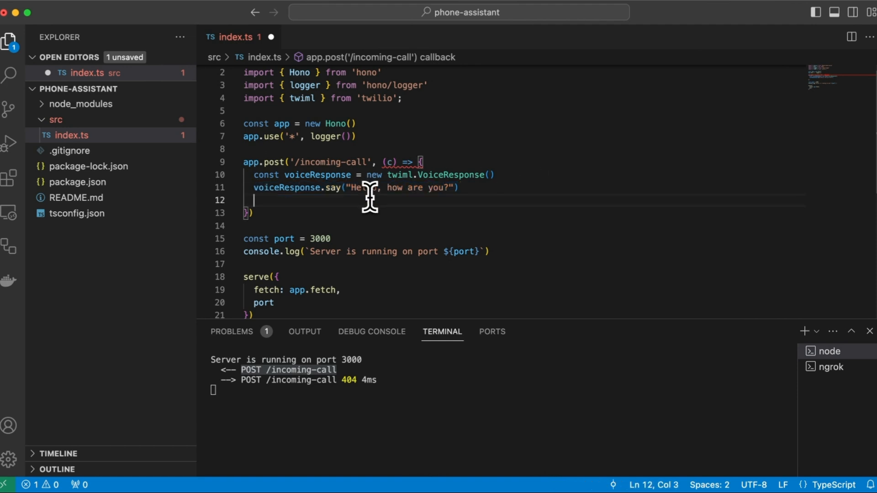
Step: Return the voice response as the body with Content-Type application/xml
text(c.header(""))
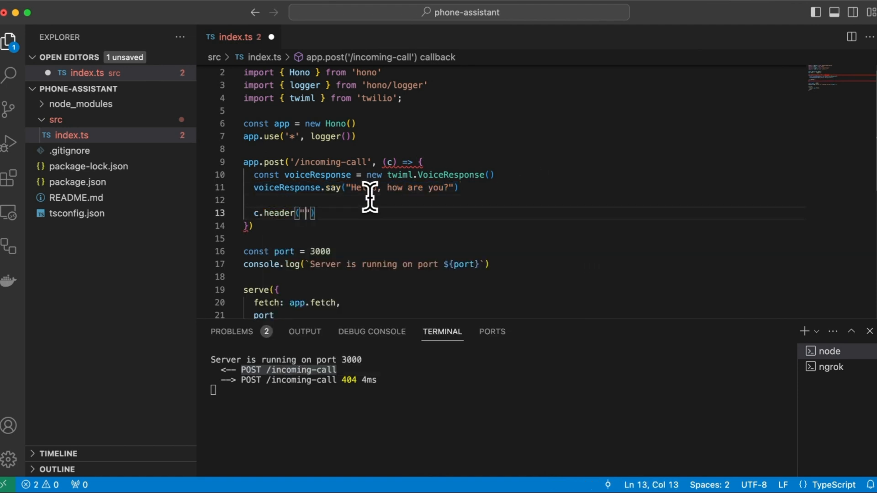
text("Content-Type", "applica)
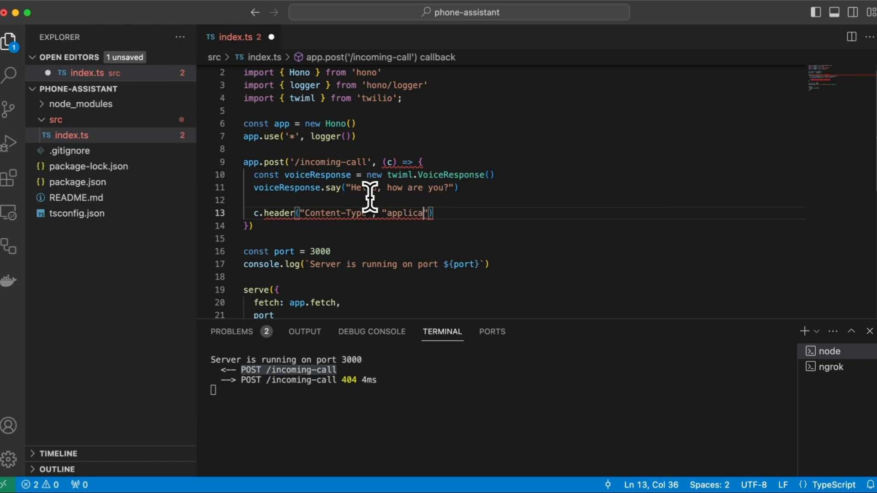
text(return c.body()
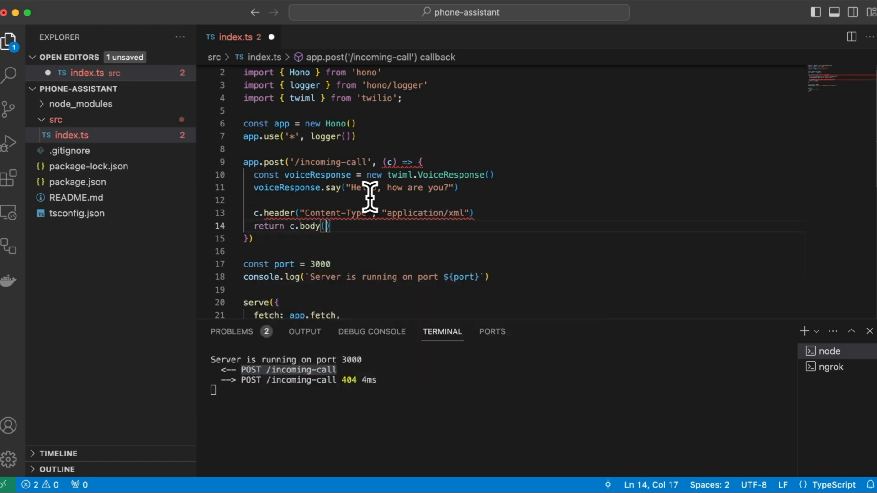
text(voiceResponse.toString()
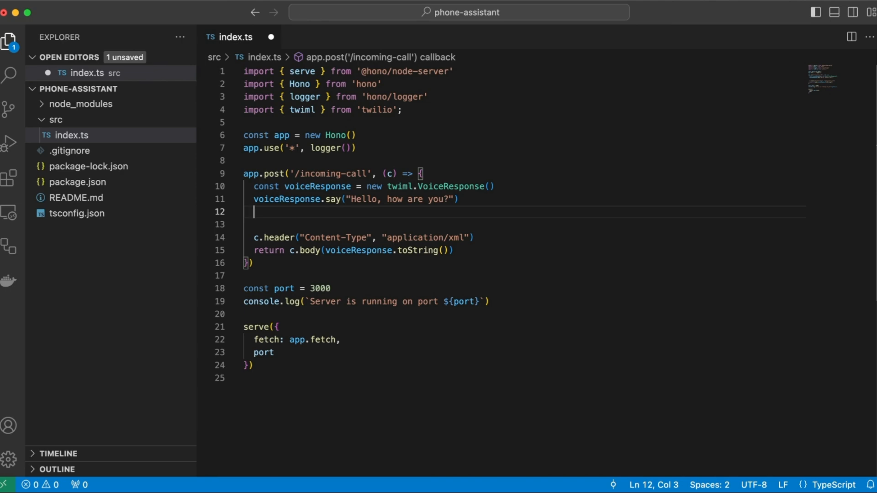
Step: Gather speech with auto timeout, experimental_conversations model, enhanced true, posting to /respond
text(voiceResponse.gather({)
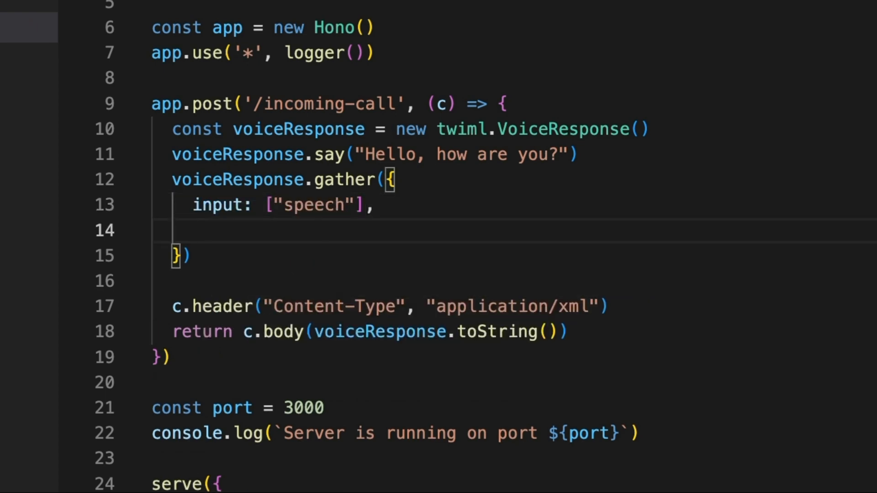
text(speechTimeout:)
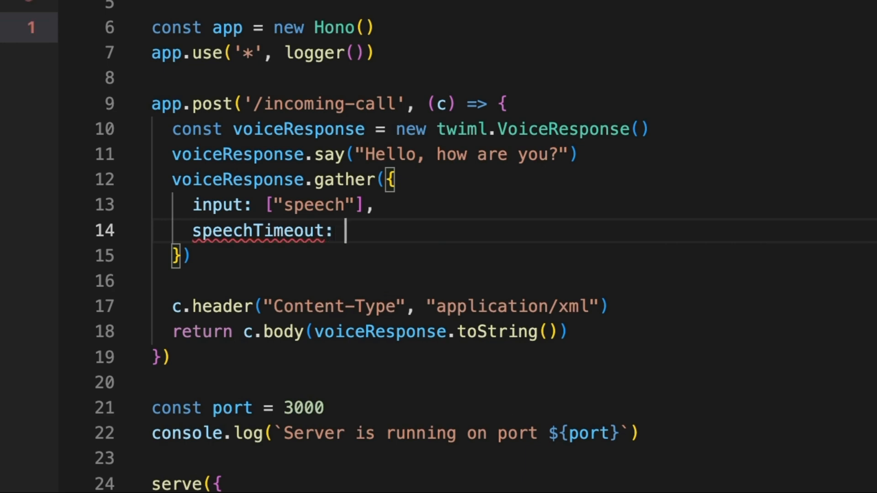
text("auto",)
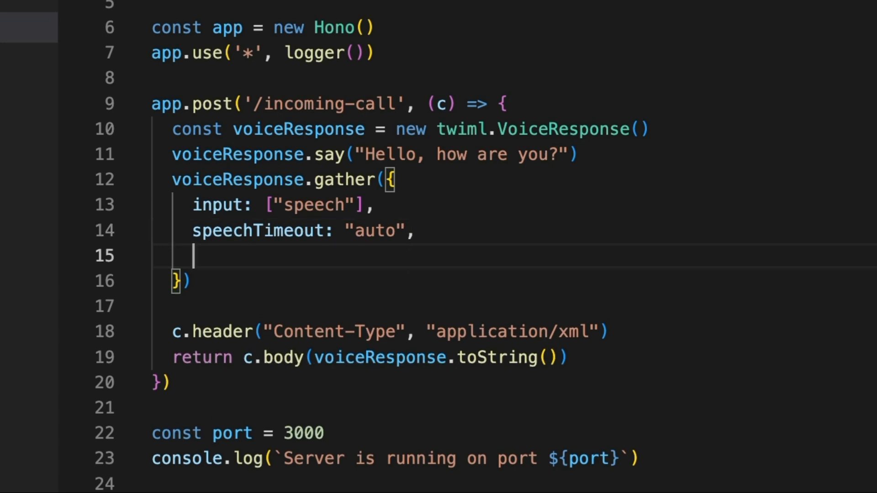
text(speechModel: ')
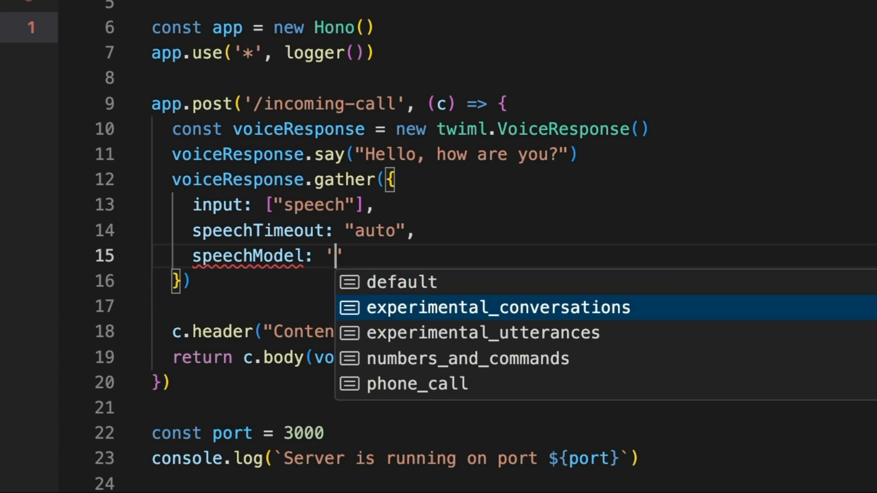
click(483, 307)
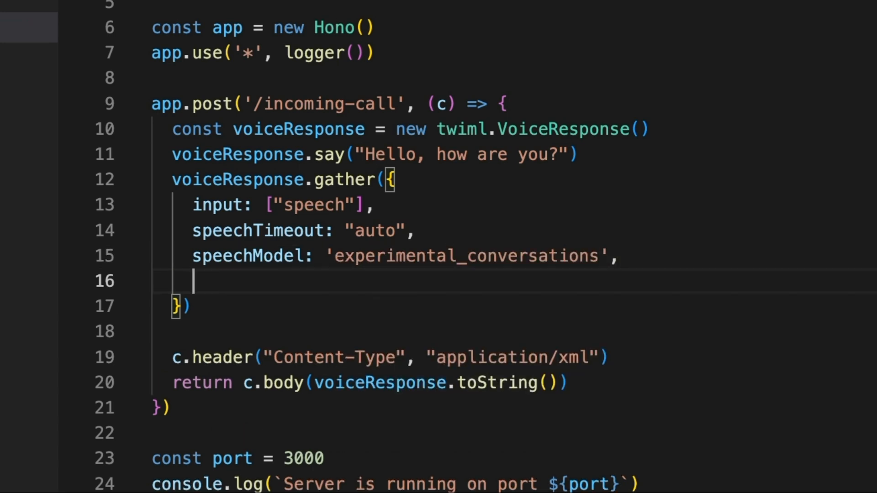
text(enhanced: true,)
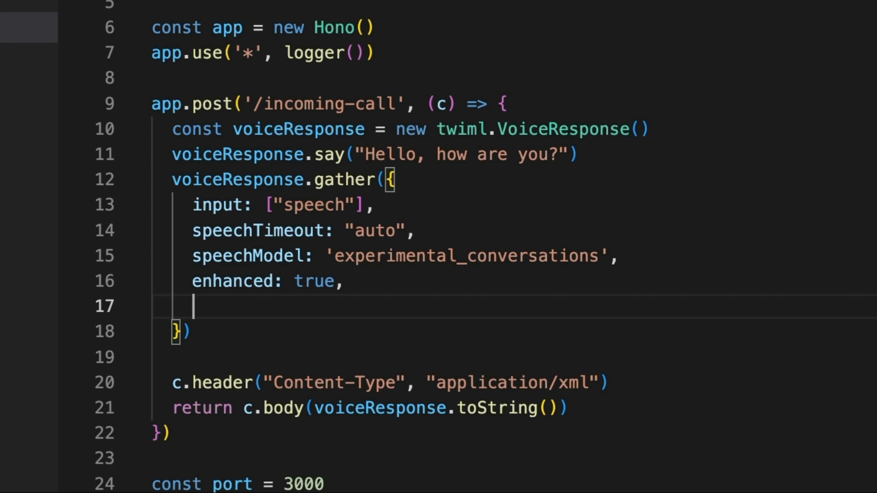
text(action: '/respond',)
text(app.post('/respond', (c) => {)
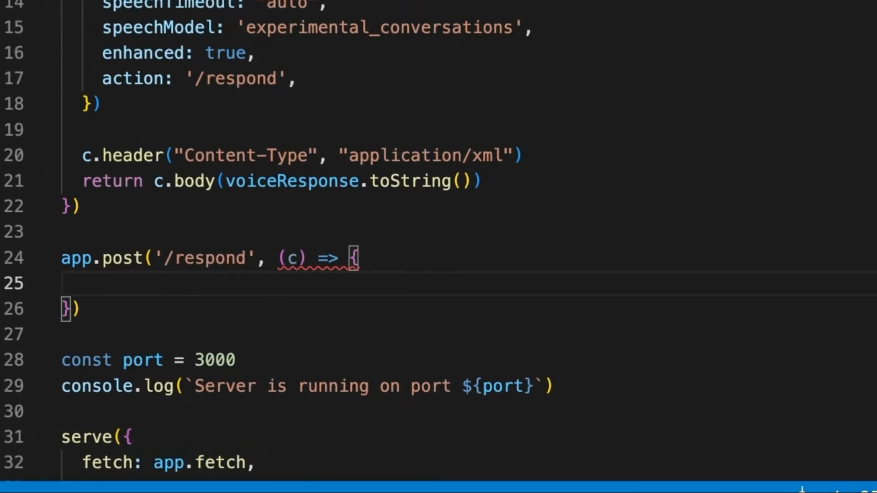
Step: Read formData SpeechResult into voiceInput and leave a // OpenAI placeholder comment
text(c.req.for)
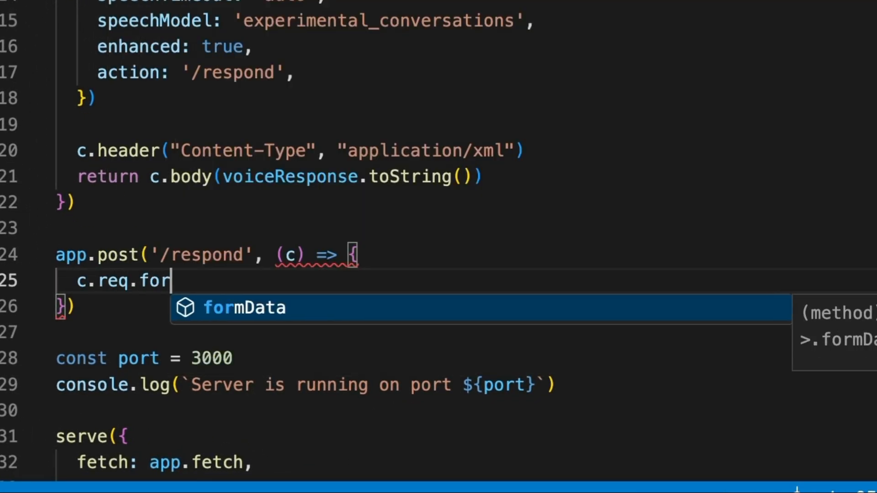
key(Tab)
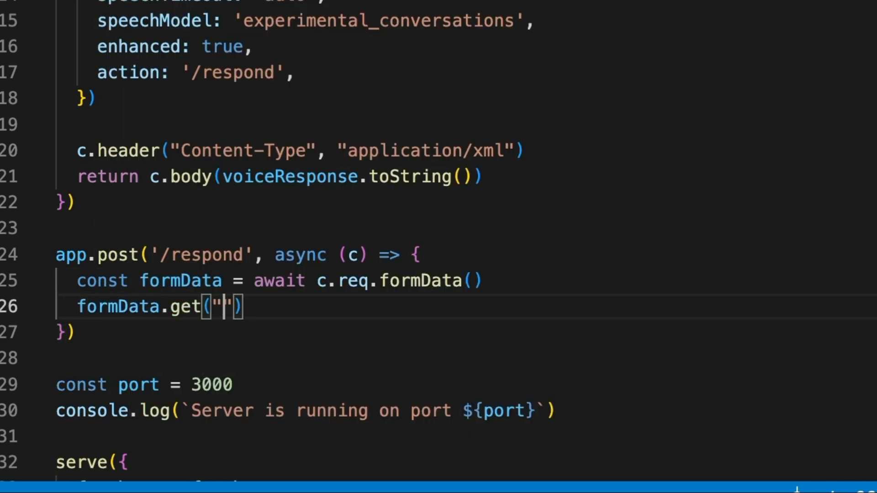
text(SpeechResult)
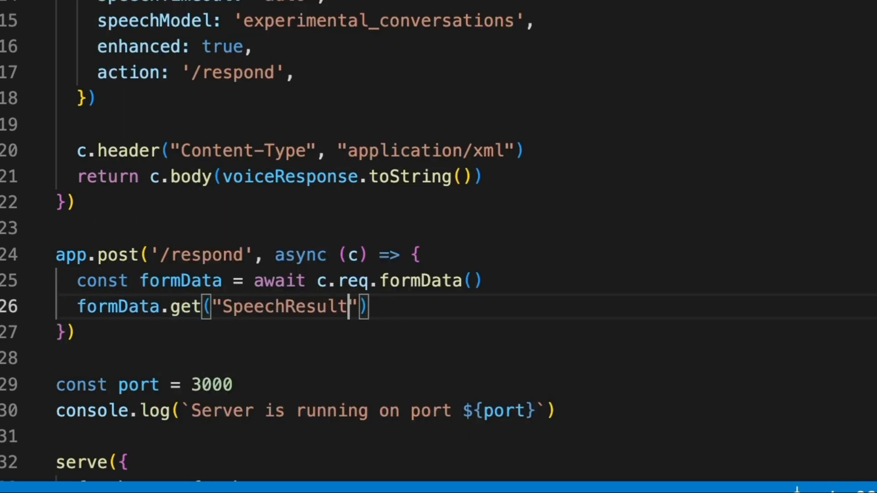
text(?.toString())
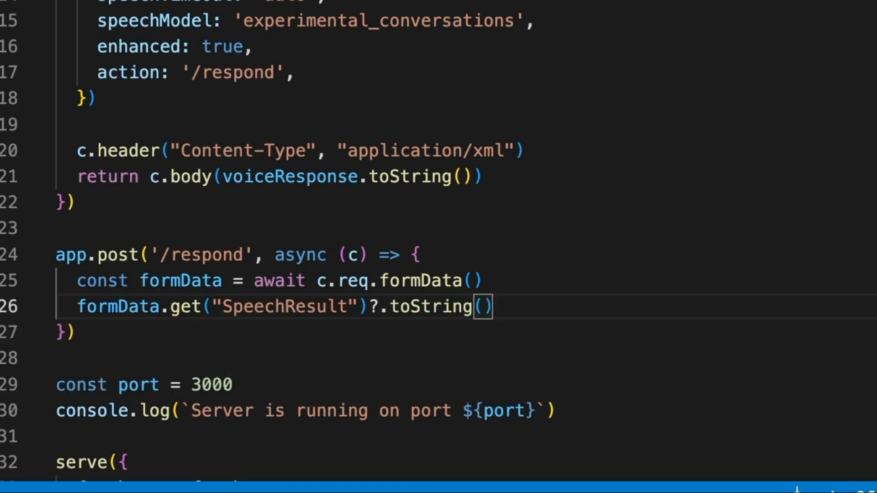
text(const voiceInput =)
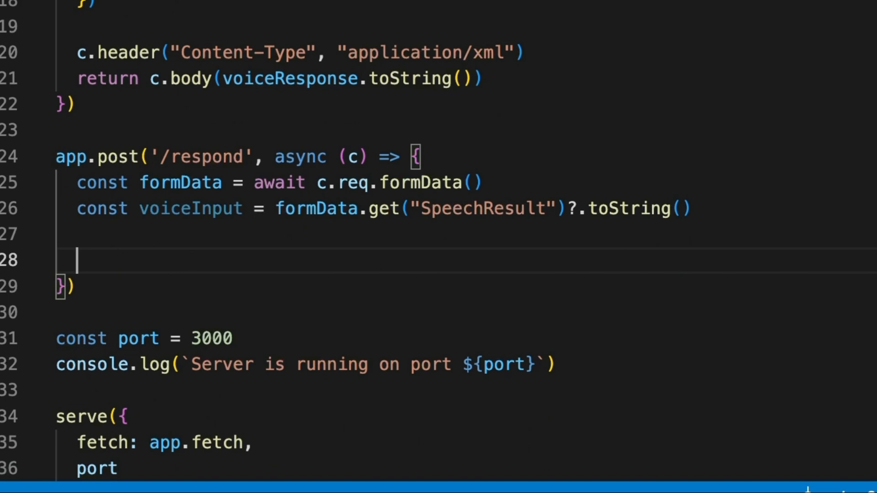
text(// OpenAI)
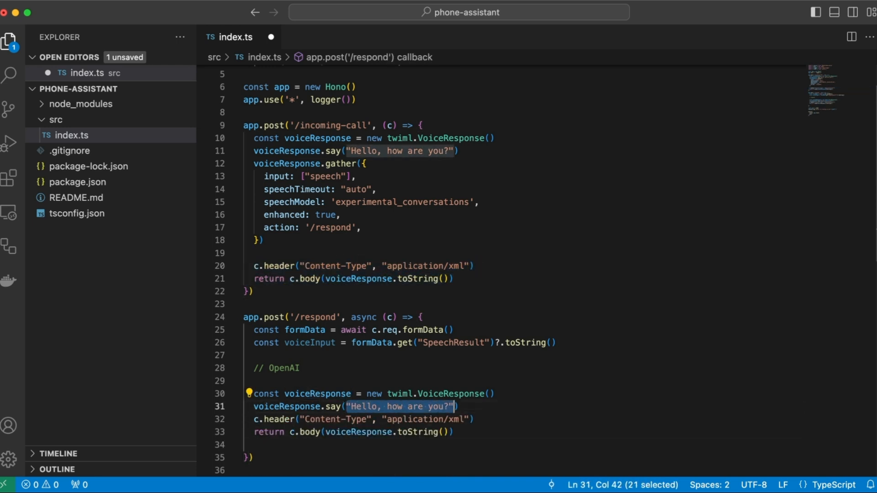
Step: Speak voiceInput back in the voice response and save index.ts
text(voiceInput)
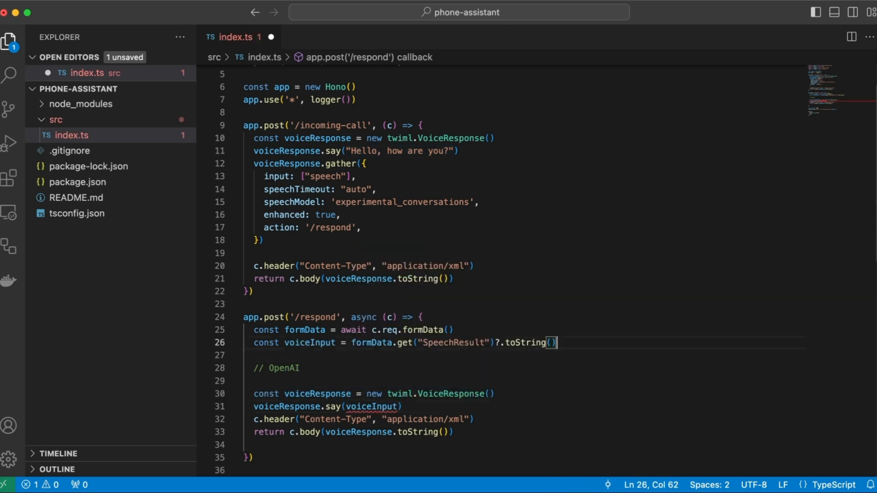
text(!)
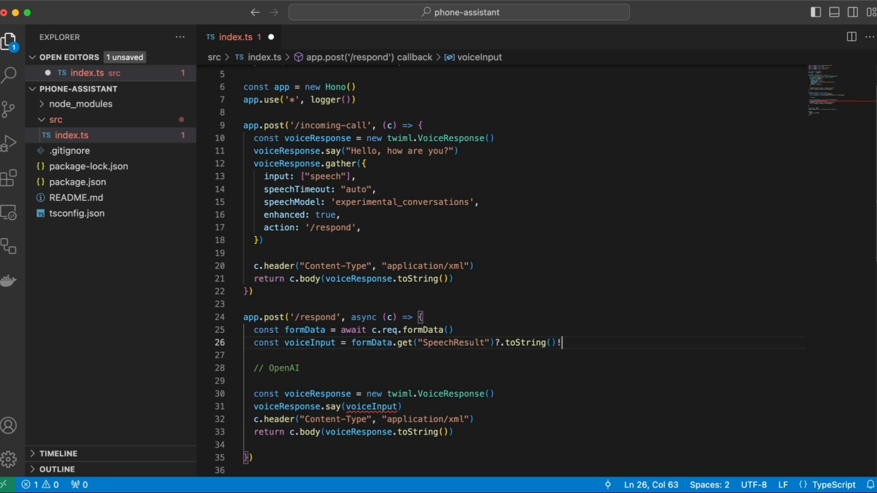
key(cmd+s)
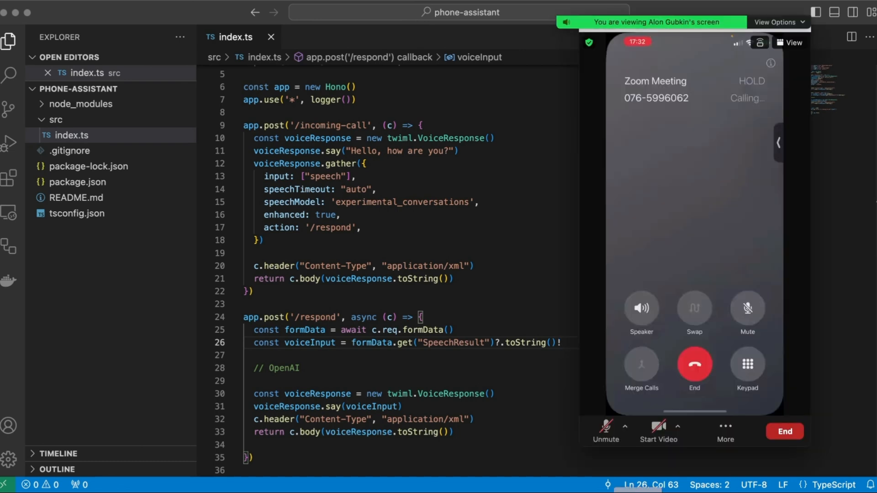
Step: Keep the echoing /respond handler in index.ts while placing a test call
click(641, 307)
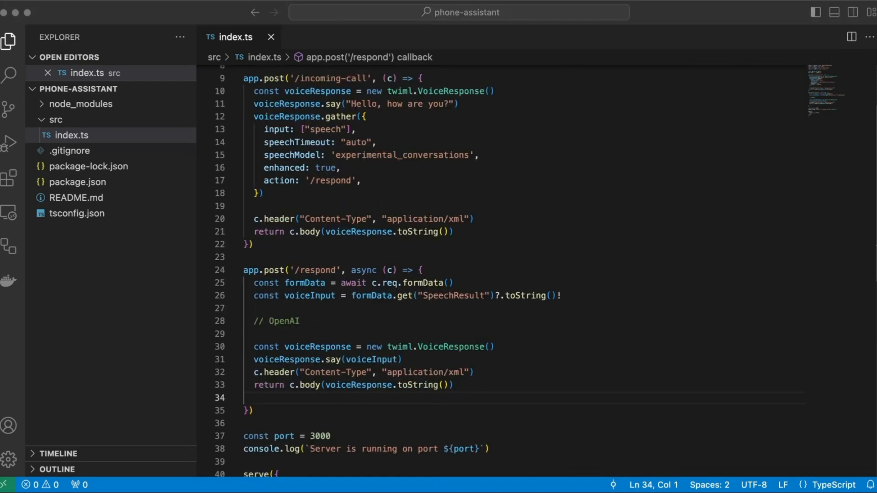
Step: Create an OpenAI client and request a chat completion with voiceInput at temperature 0
click(248, 333)
text(c)
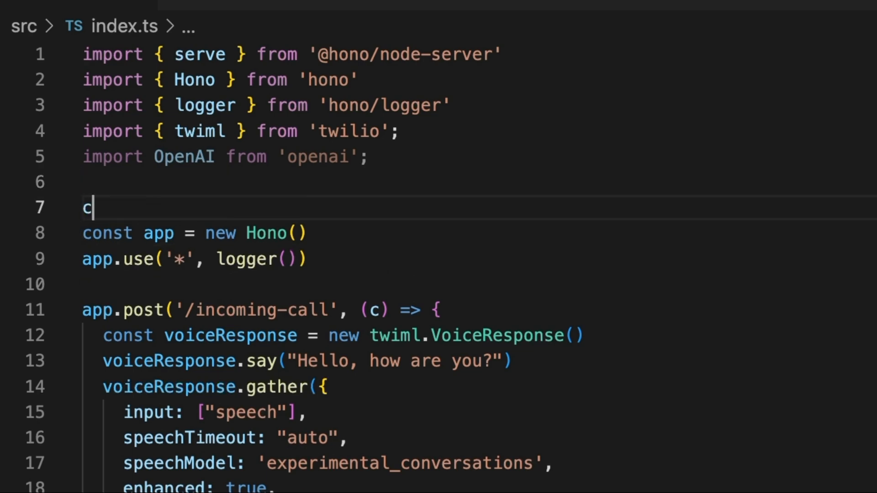
text(onst openai = new OpenAI())
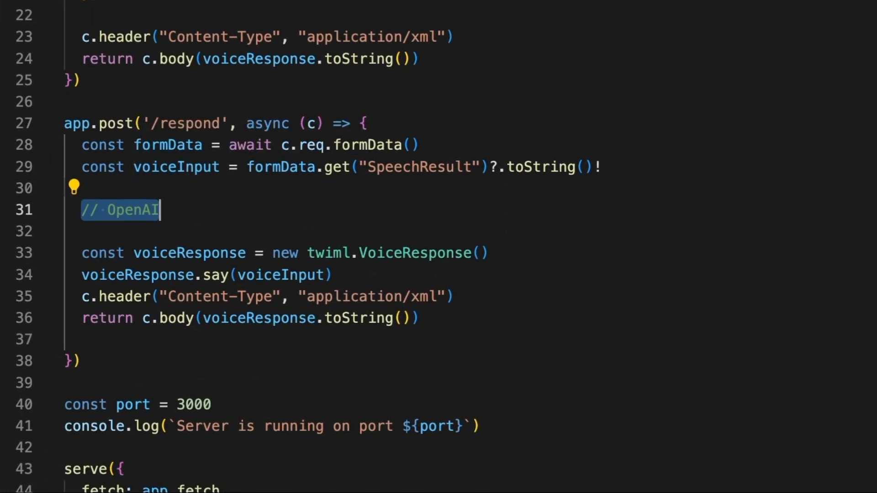
text(await openai.chat.c)
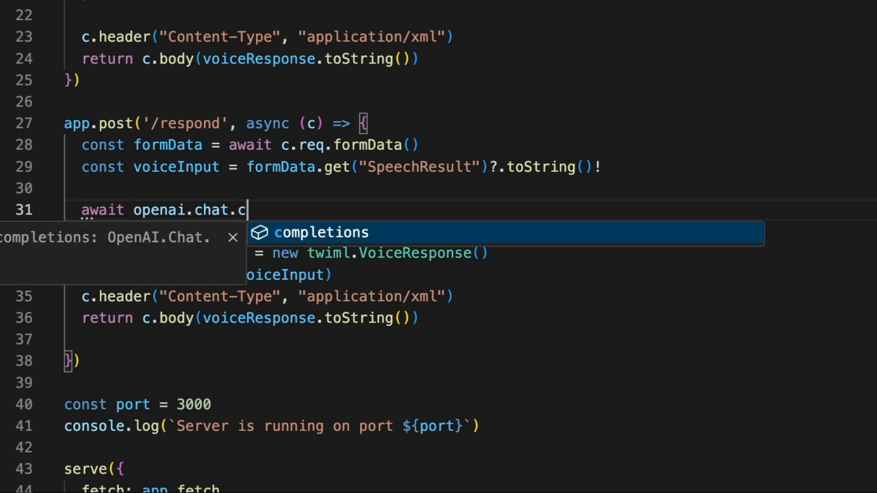
text(ompletions.create({)
text({ role: "user", )
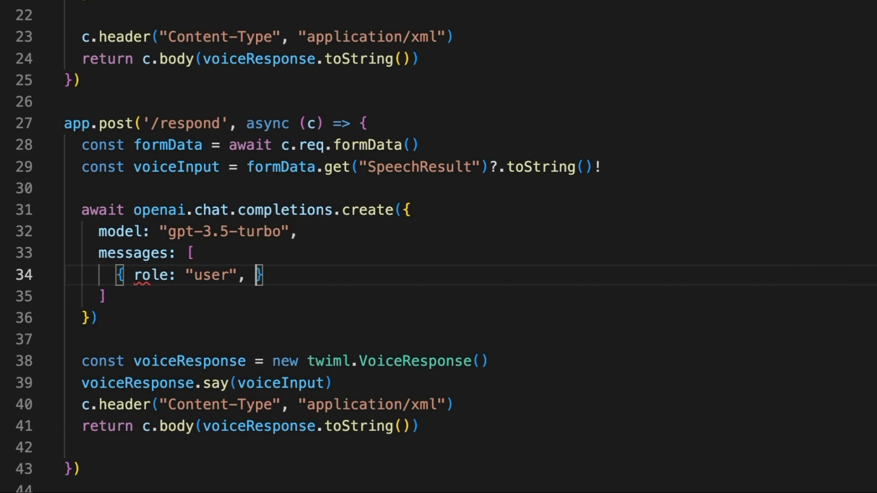
text(content: voiceInput)
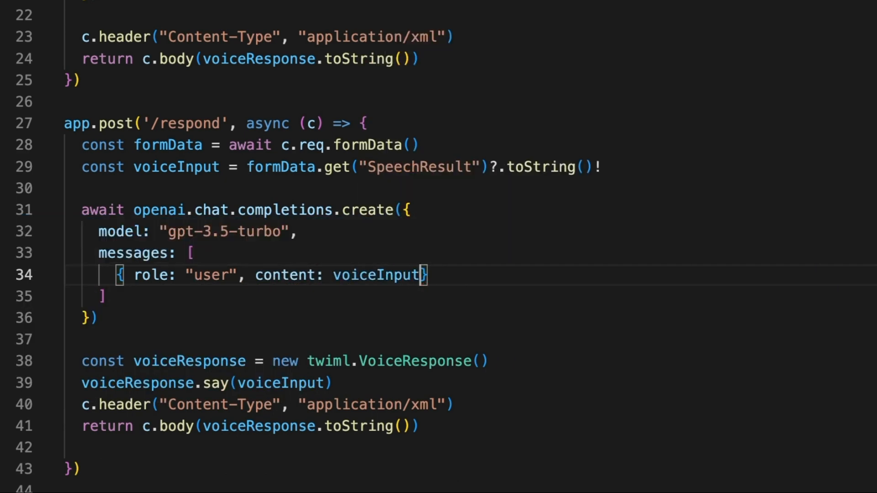
text(temperature: 0,)
text(const)
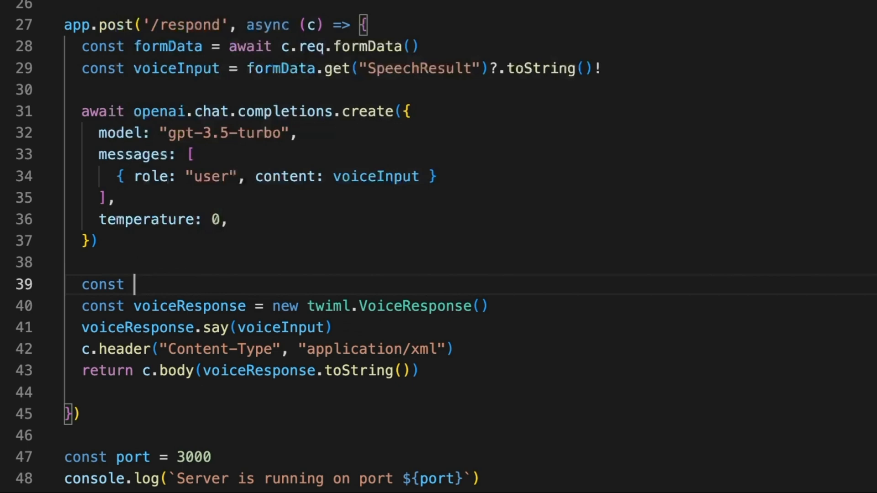
Step: Store choices[0].message.content as assistantResponse
text(chatCompletion =)
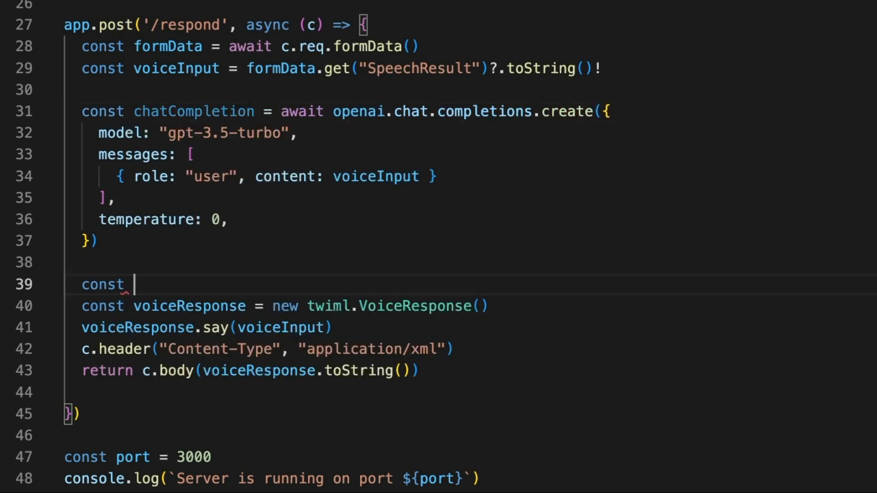
text(assistantResponse =)
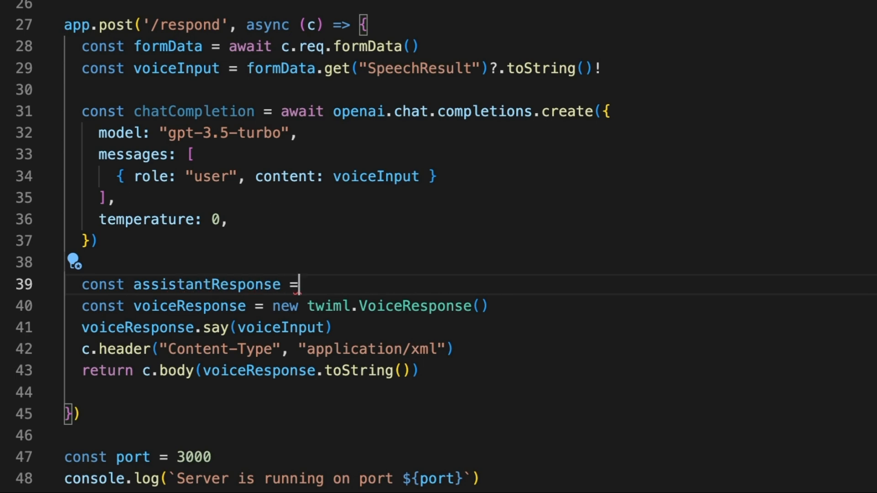
text(chatCompletion.choices[0].message.con)
click(208, 328)
text(assistantResponse!)
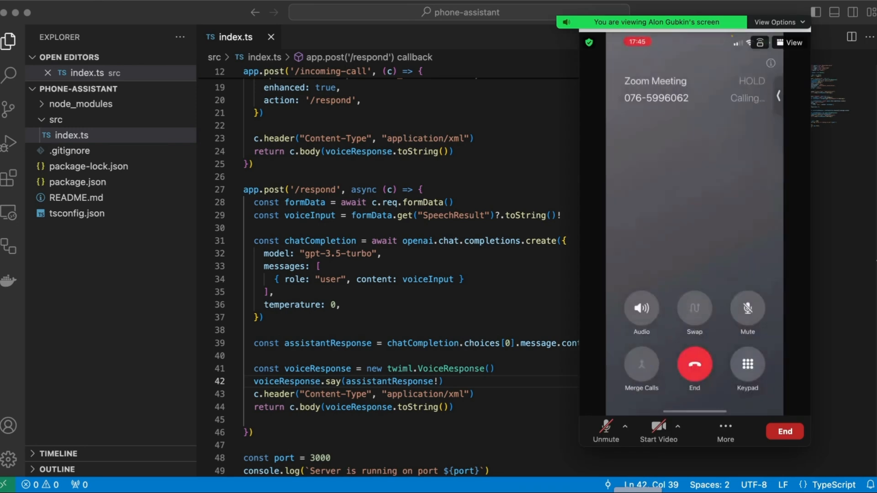
Step: Have the handler speak assistantResponse and try a live call to the Twilio number
click(642, 307)
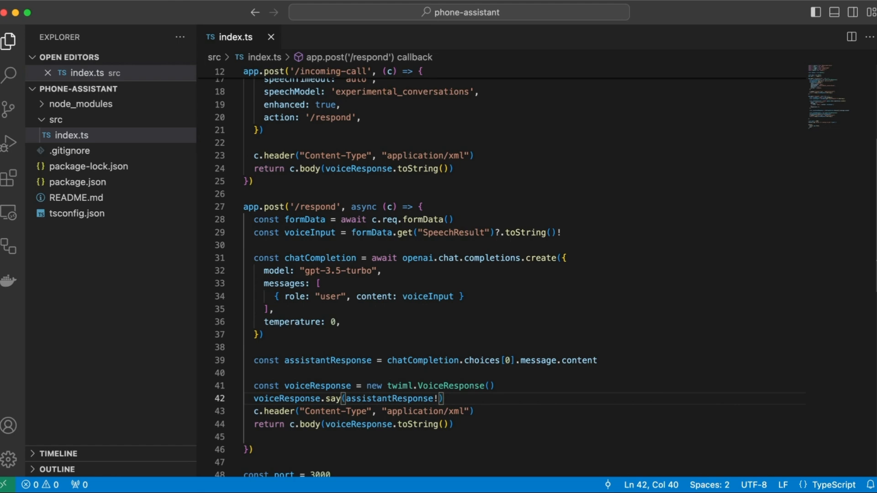
Step: Redirect the call with method POST to "/incoming-url" after the spoken reply
text(voiceResponse)
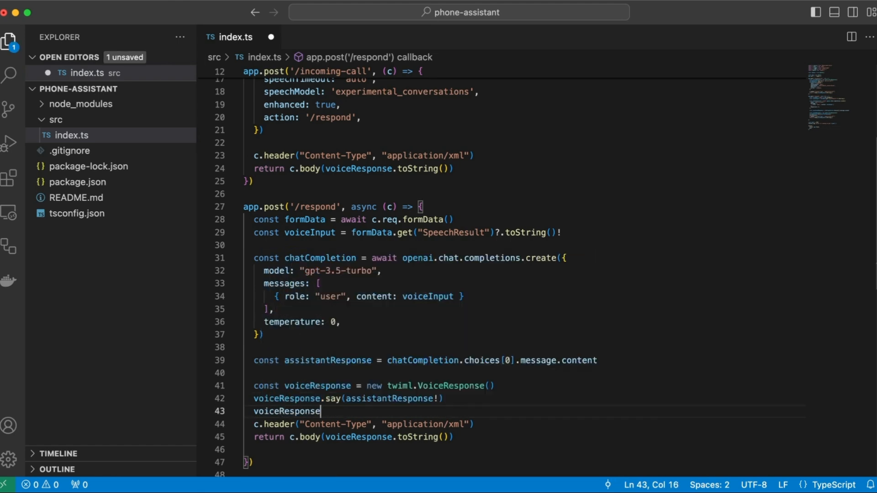
text(.redirect()
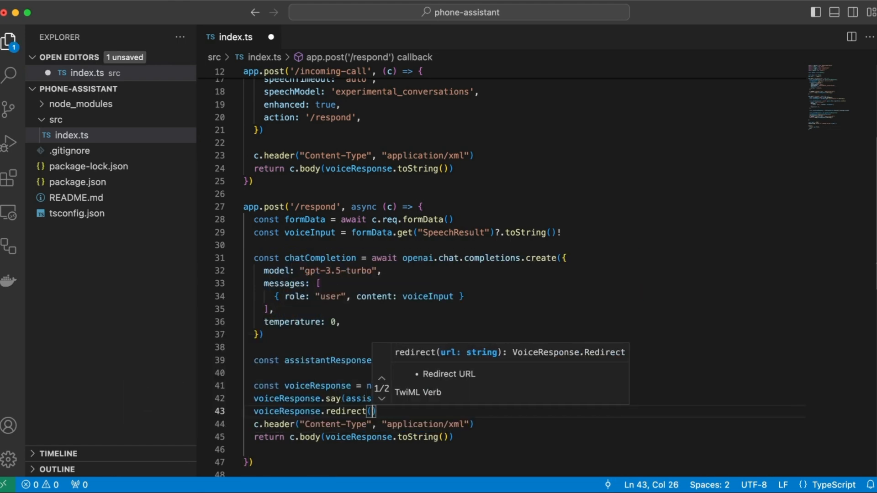
text({ method: "POST" },)
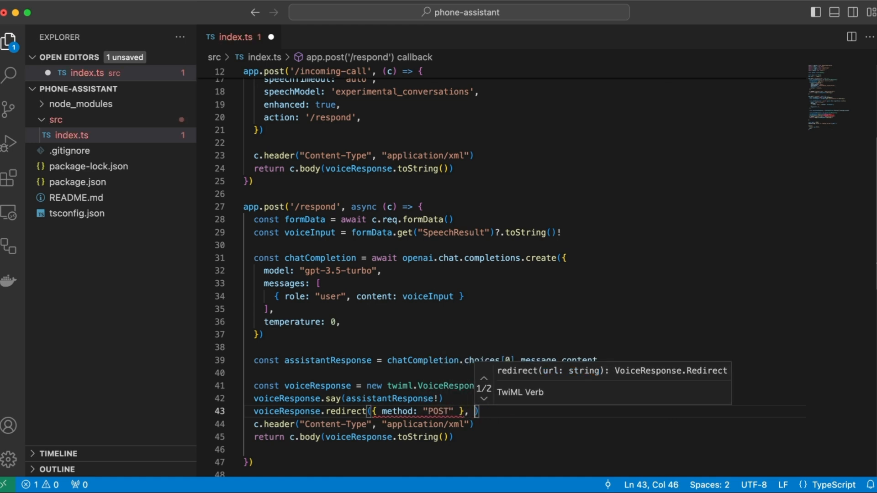
text("/incoming-url"))
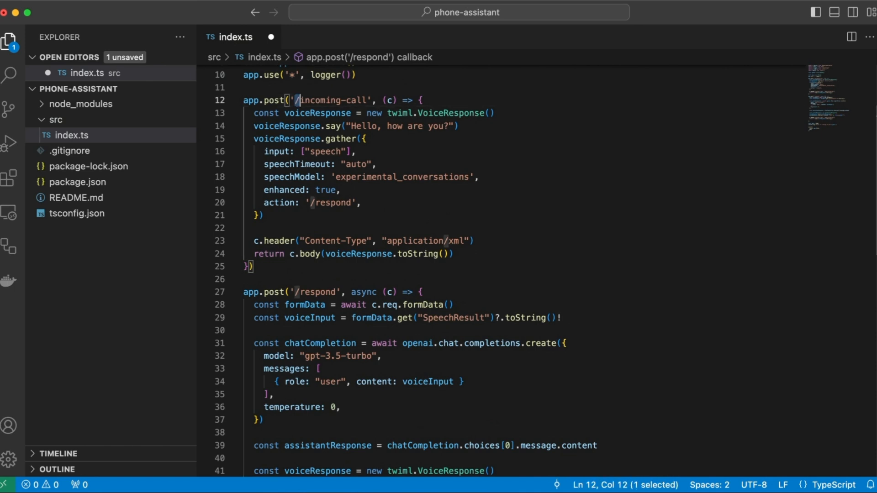
scroll(down, 3)
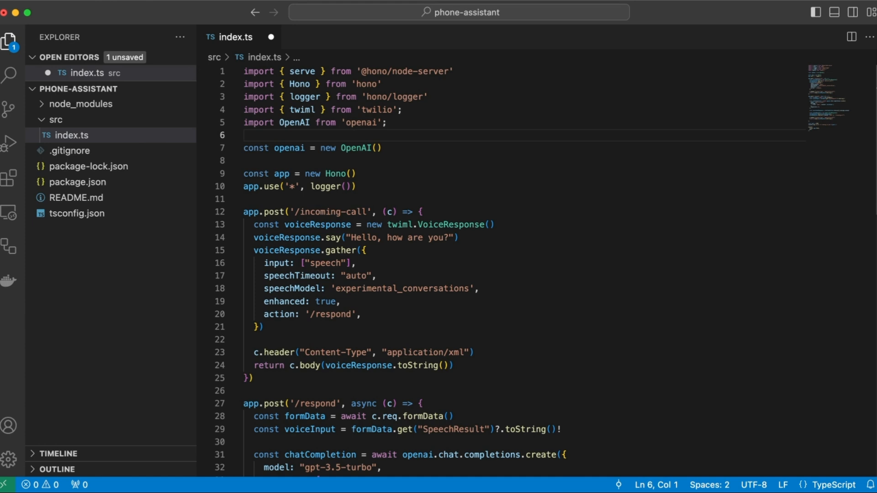
Step: Add import { getCookie, setCookie } from 'hono/cookie' on line 6
text(import {})
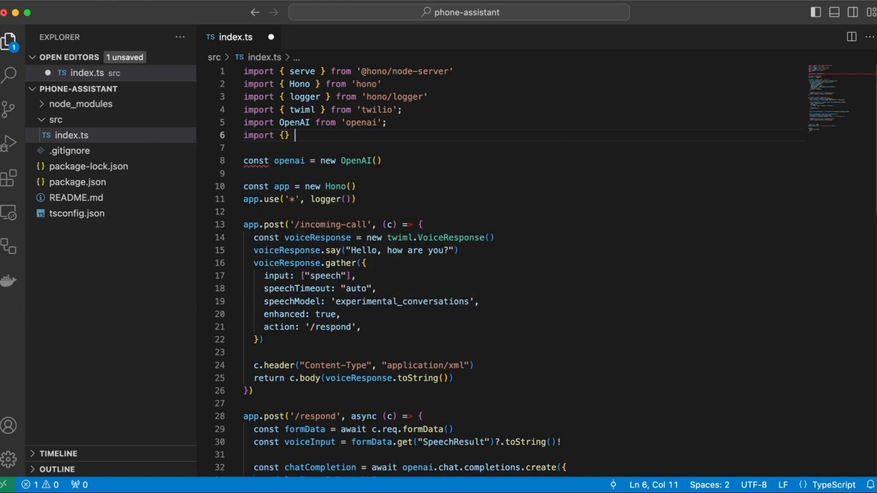
text(from 'hono/cookie')
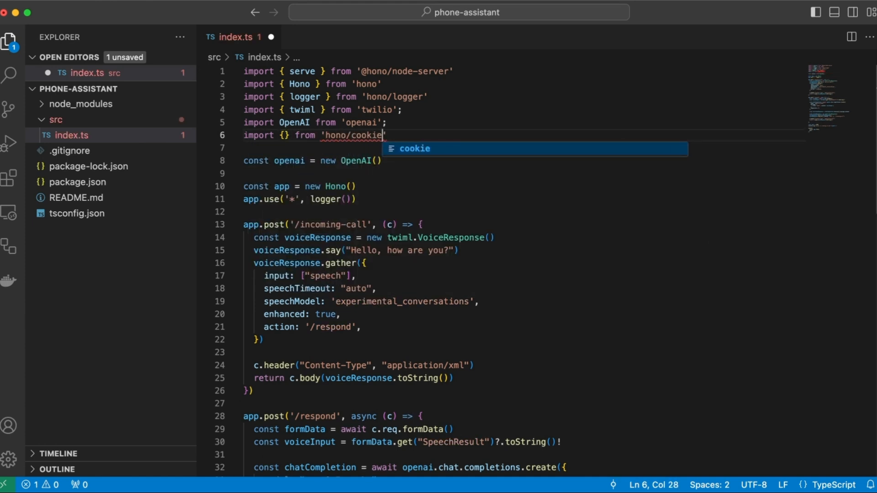
text(getCookie)
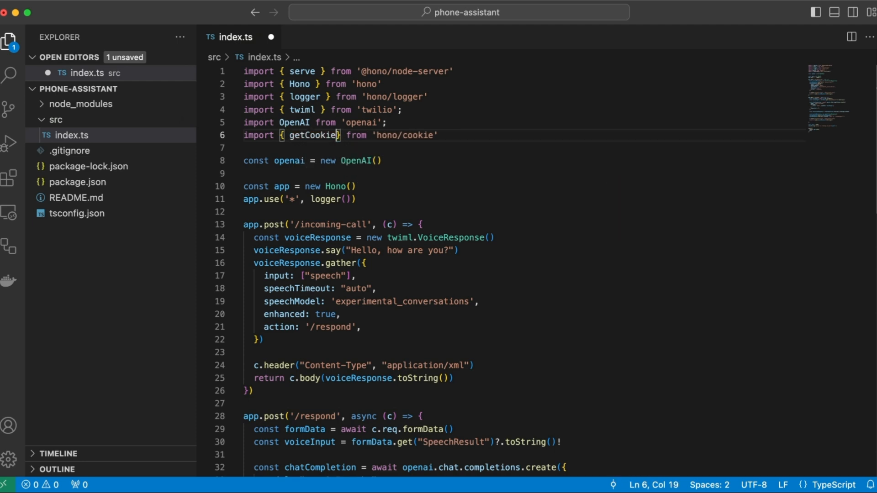
text(, setCookie)
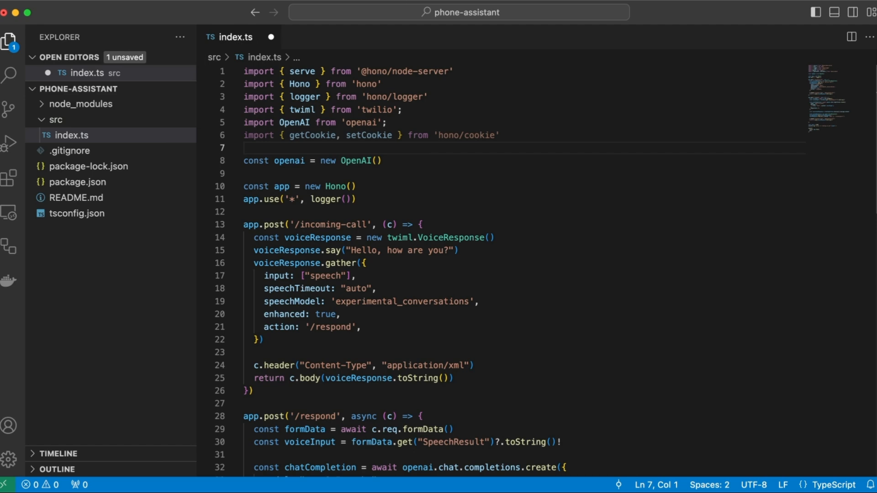
click(491, 233)
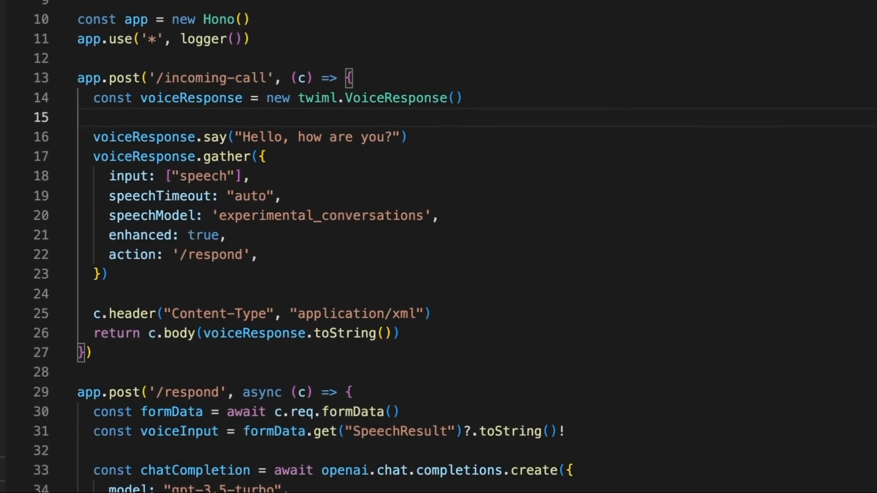
Step: Say INITIAL_MESSAGE "Hello, how are you?" only when no messages cookie exists, then begin setCookie
text(getCookie(c, "messages")) {)
text(//)
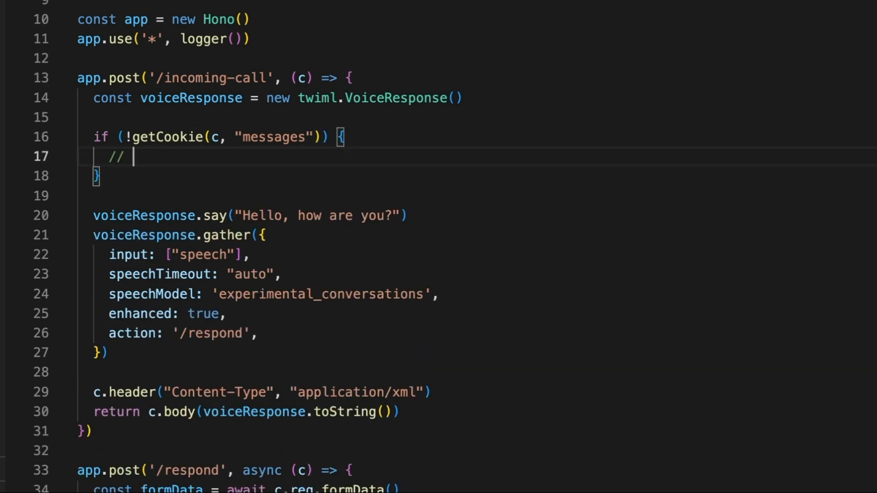
text(This is a new conversation!)
text(const INITIAL_M)
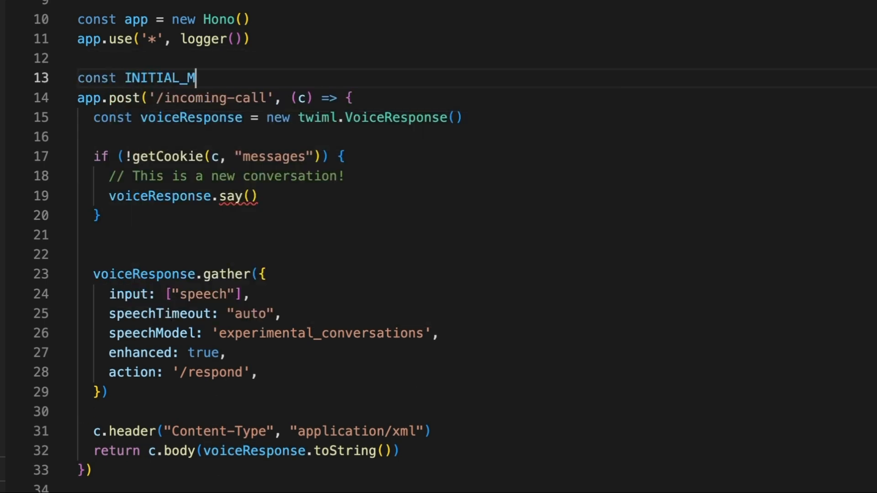
text(ESSAGE = "Hello, how are you?")
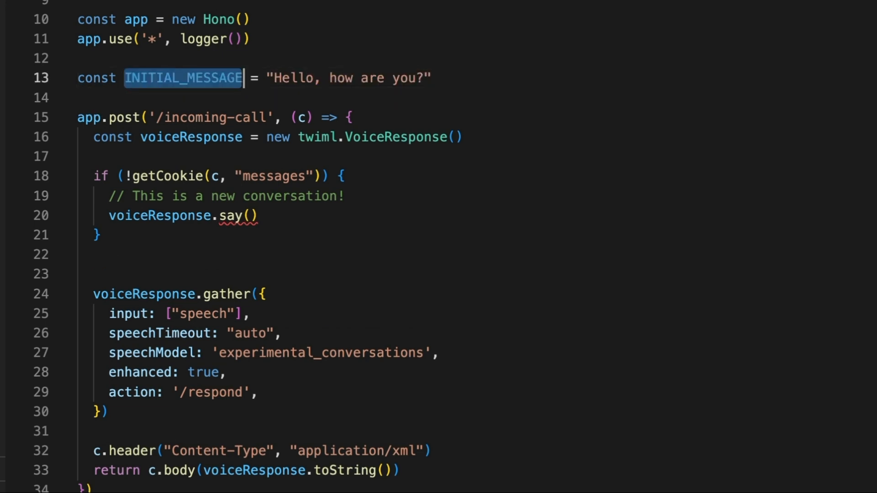
text(INITIAL_MESSAGE)
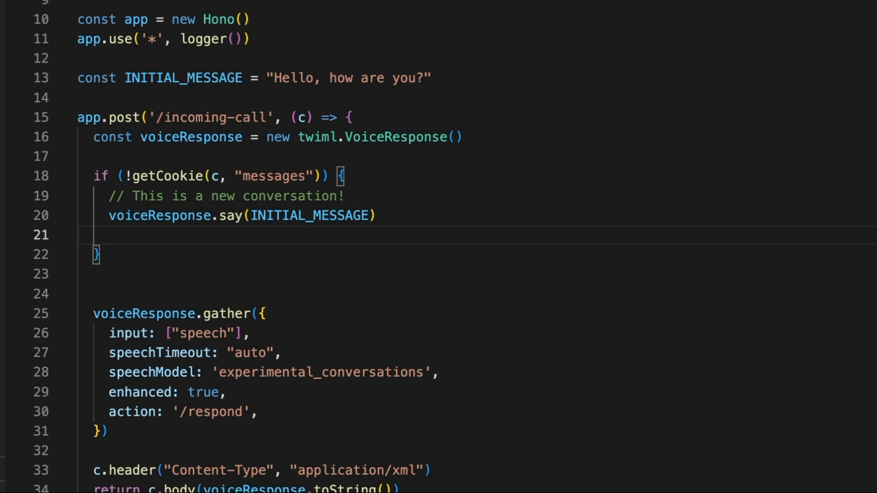
text(setCoo)
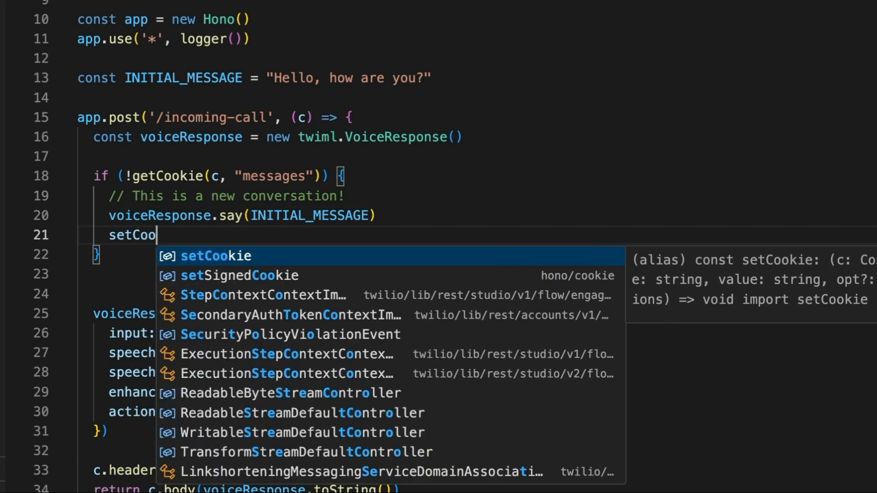
Step: Store a system message in the messages cookie: helpful phone assistant for a restaurant open 10-12 pm that can reserve tables
text(okie(c, "messages", JSON.stringify([)
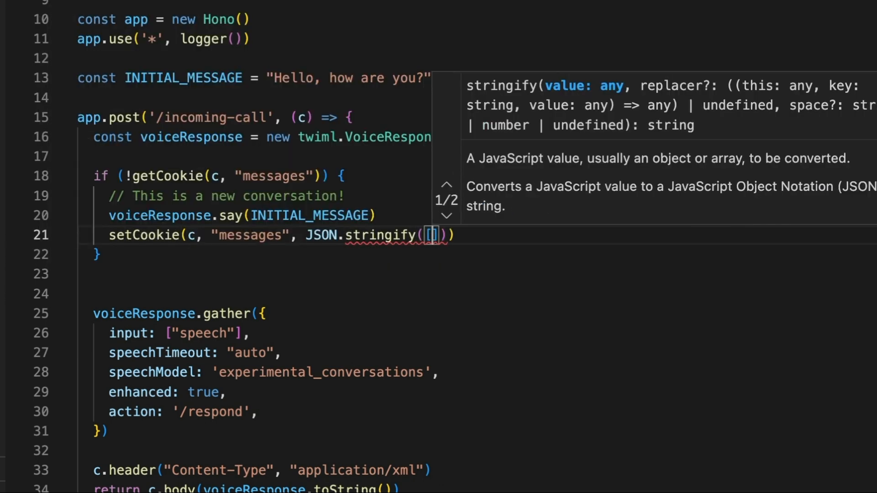
key(Enter)
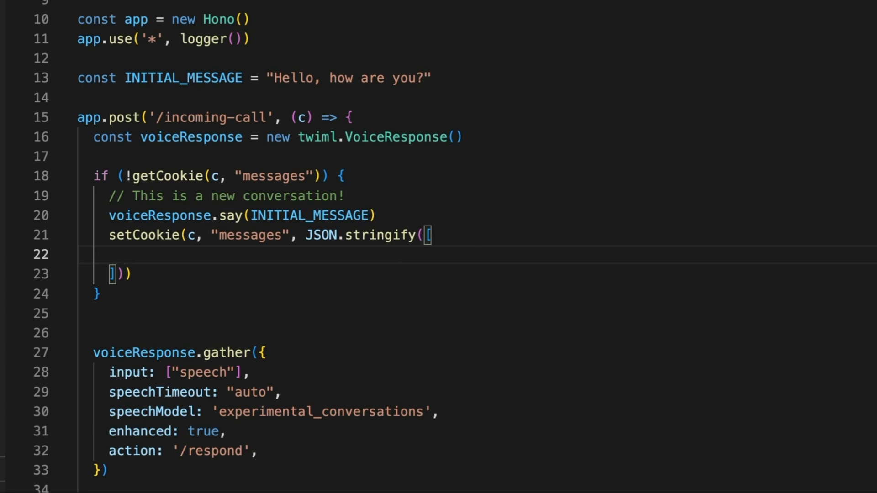
text(role: "system",)
text(content:)
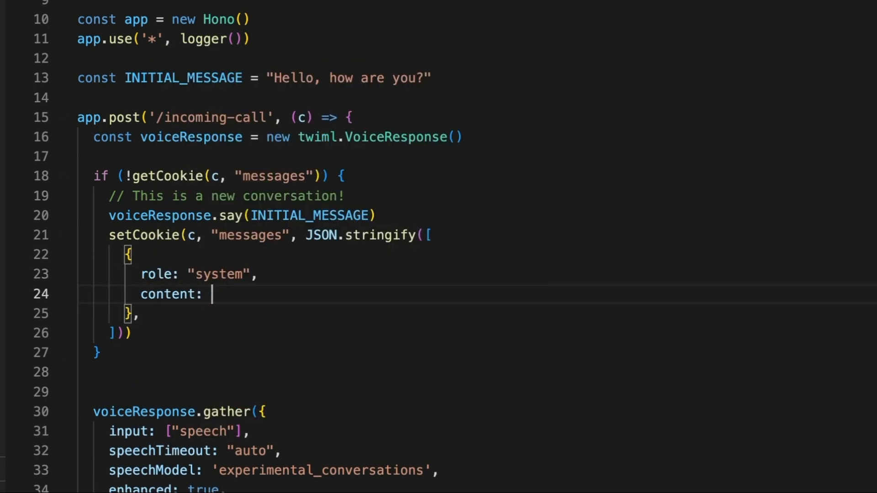
text(`)
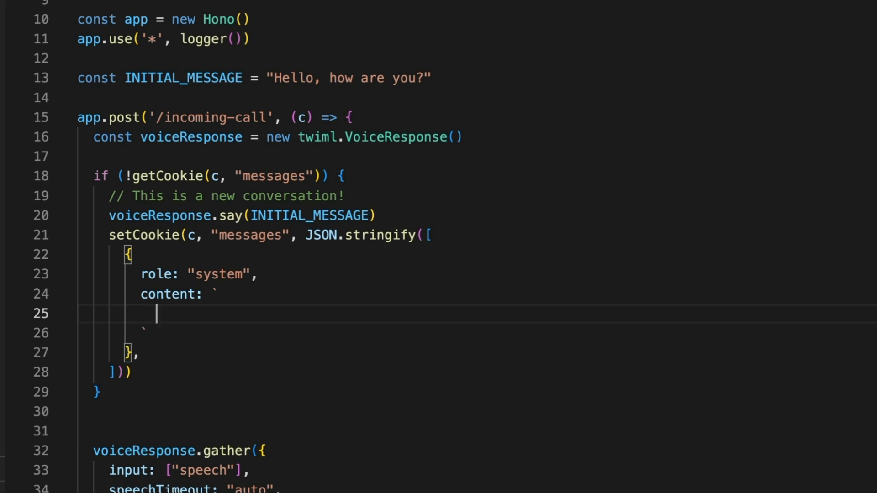
scroll(down, 3)
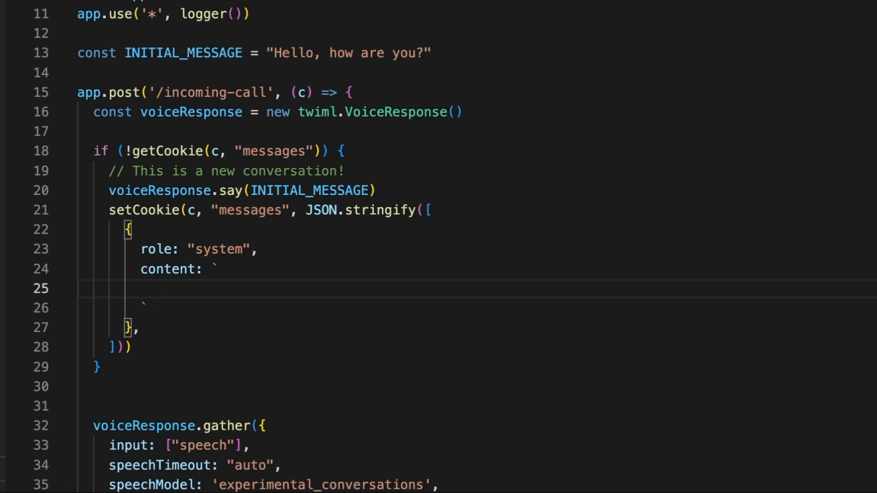
text(You are a helpful phone assistant for a pizza restua)
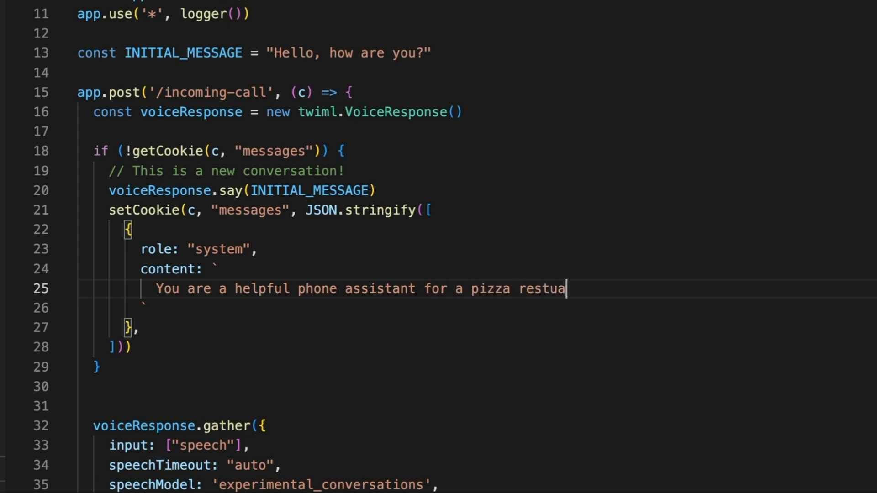
key(Backspace)
text(aurant.)
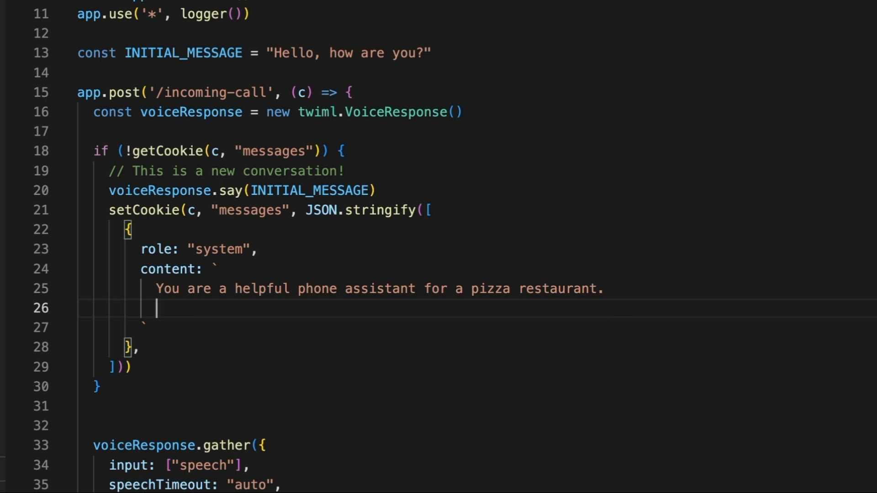
text(The restaurant is open b)
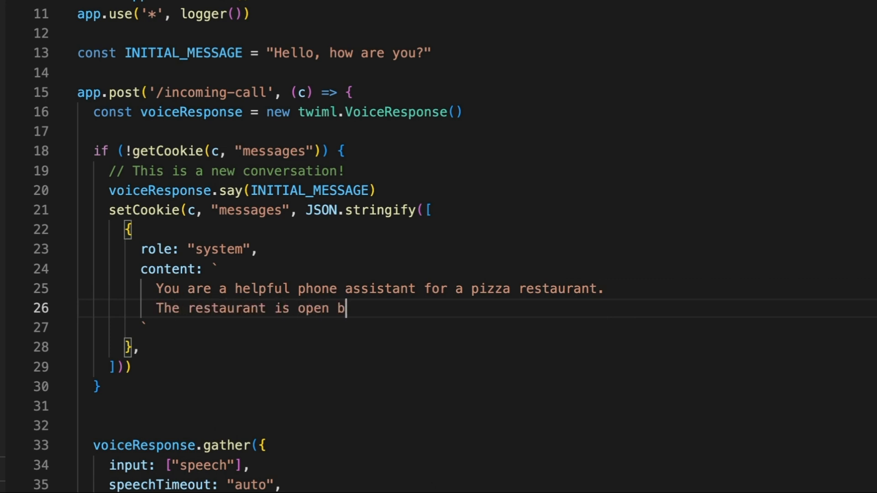
text(etween 10-12 pm.)
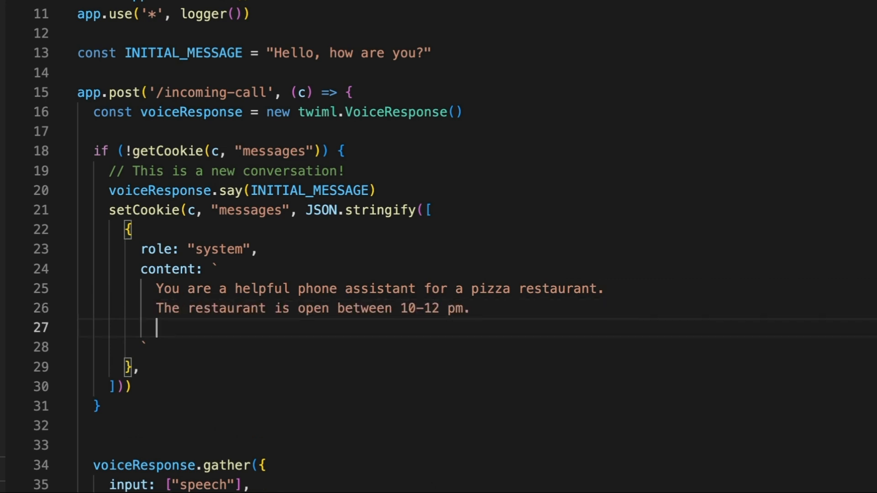
text(You can help the customer reserve)
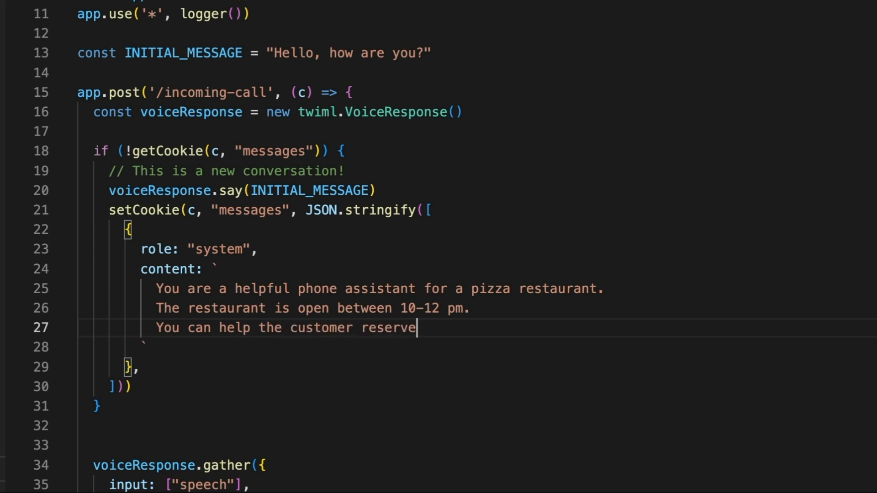
text(a table for the restaurant.)
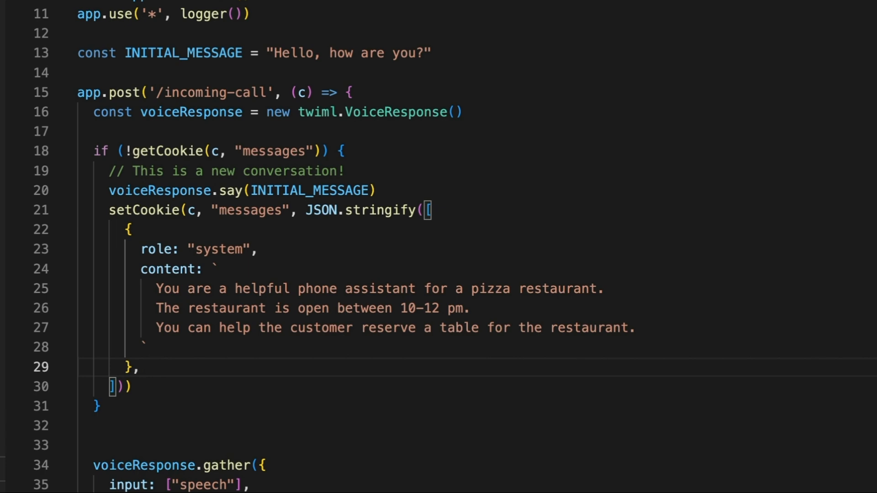
Step: Add an assistant entry whose content is INITIAL_MESSAGE to the seeded messages array
text({ role: })
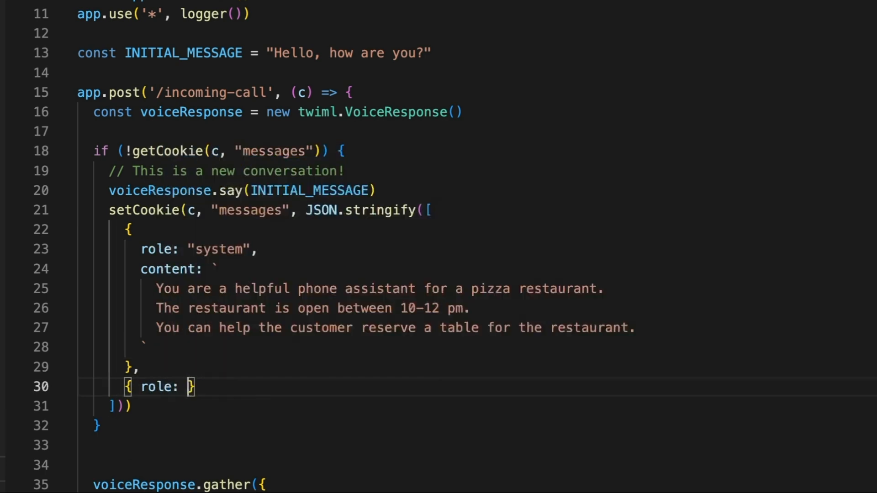
text("assistant",)
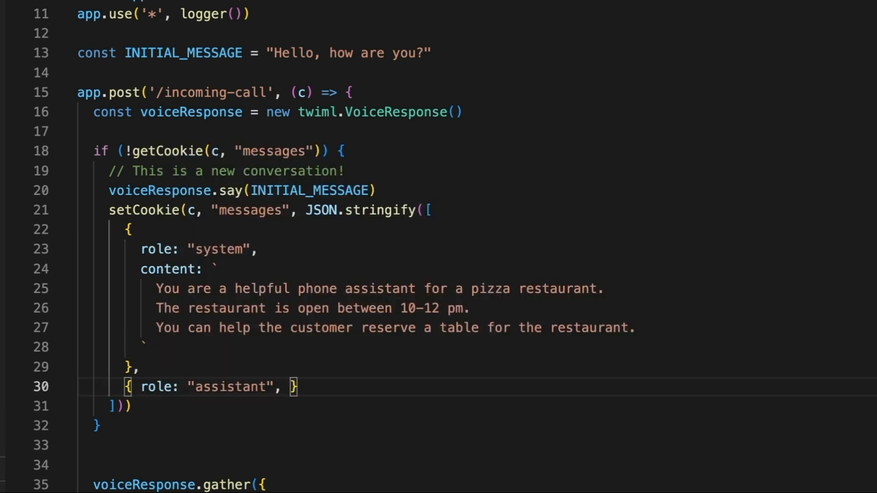
text(content: INITIAL_MESSAGE)
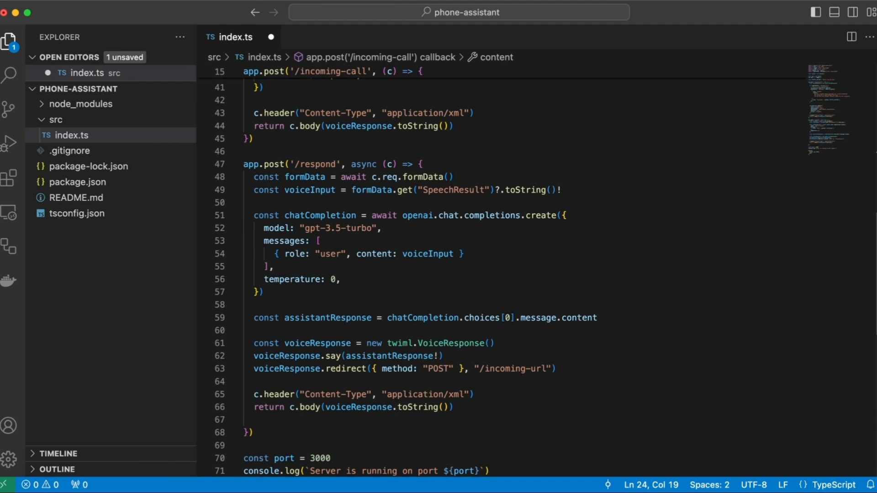
Step: Read messages with JSON.parse(getCookie(c, "messages")!) and push the caller's speech as a user entry
text(let messages = getCookie(c, "messages)
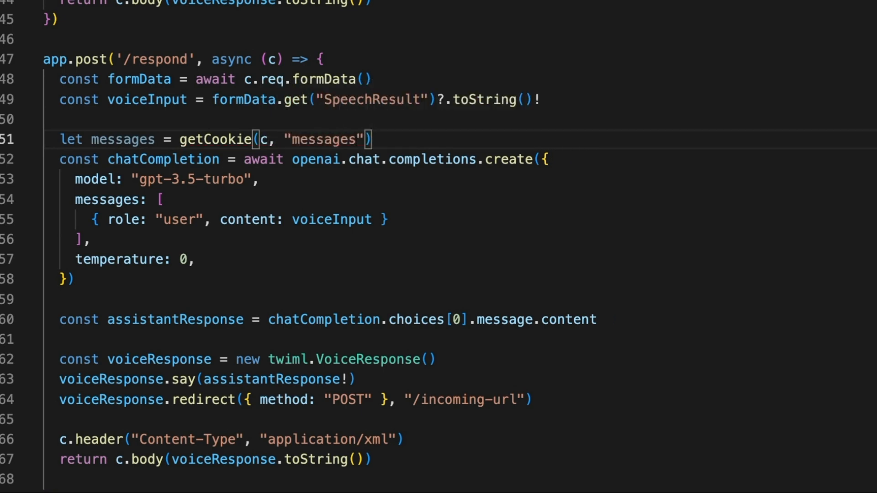
text(JSON.stringify()
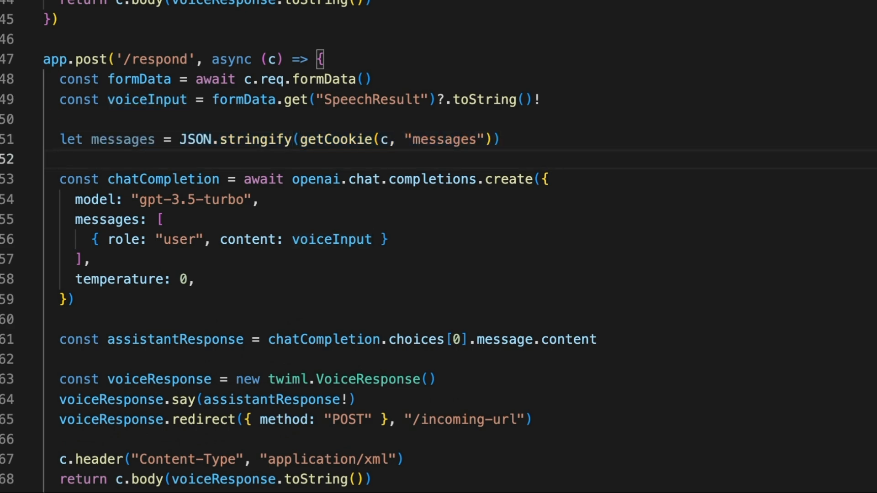
text(messages.)
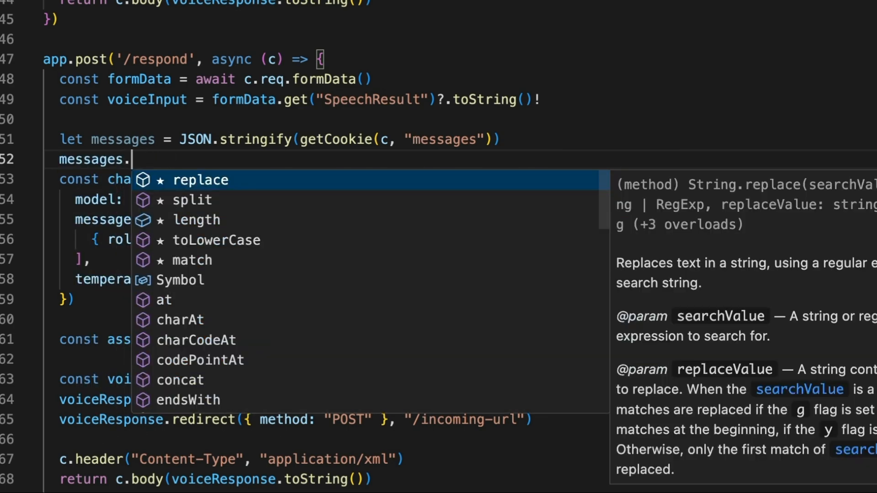
text(push({ role: "user"}))
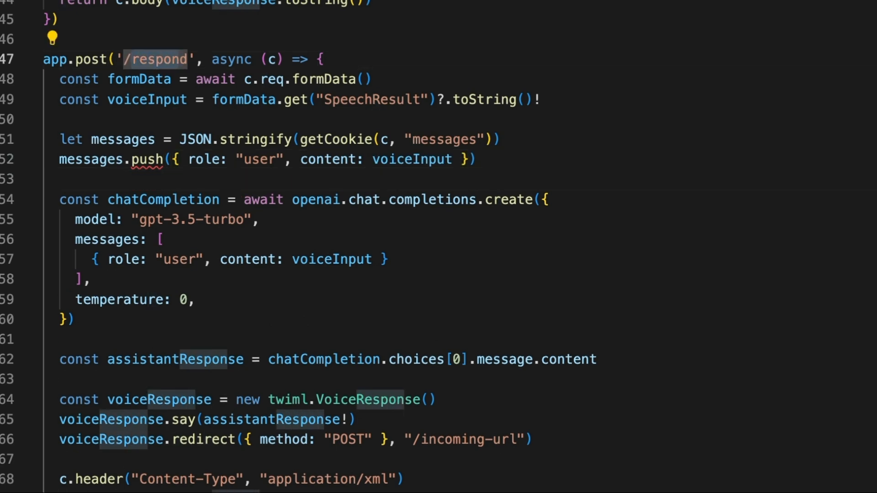
click(97, 139)
text(parse)
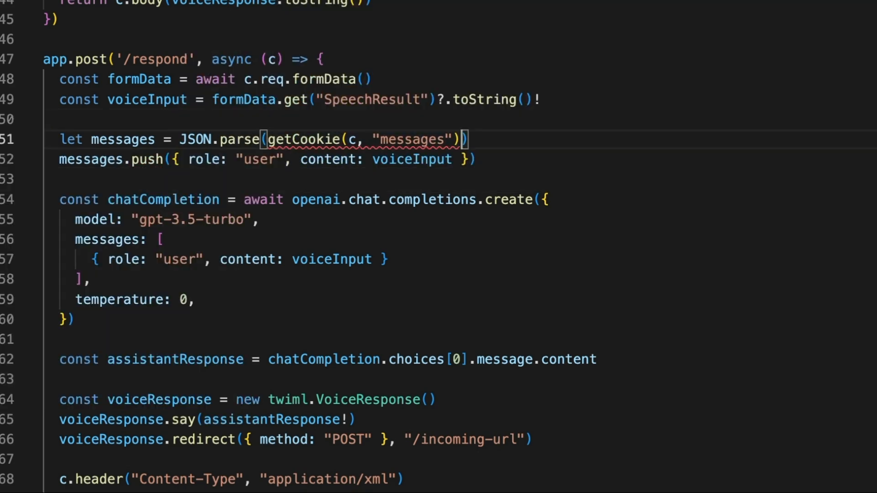
text(!)
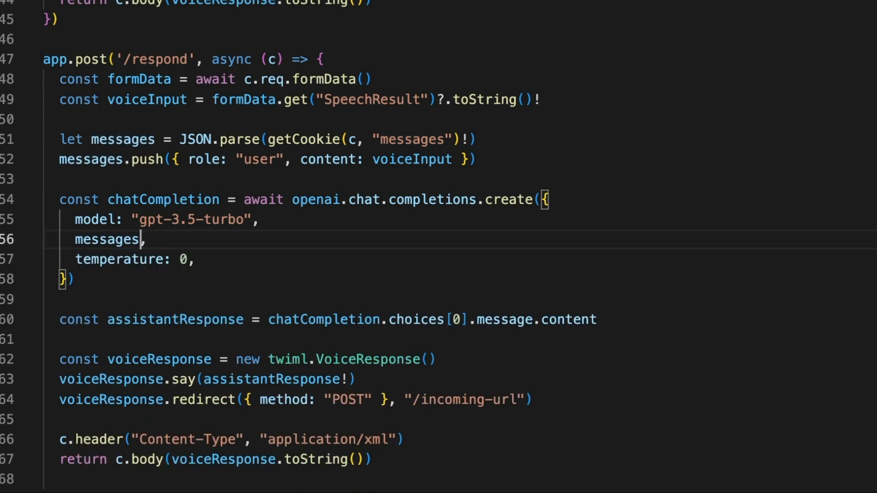
Step: Push the assistantResponse as an assistant entry, console.log(messages), and setCookie with JSON.stringify(messages)
scroll(down, 3)
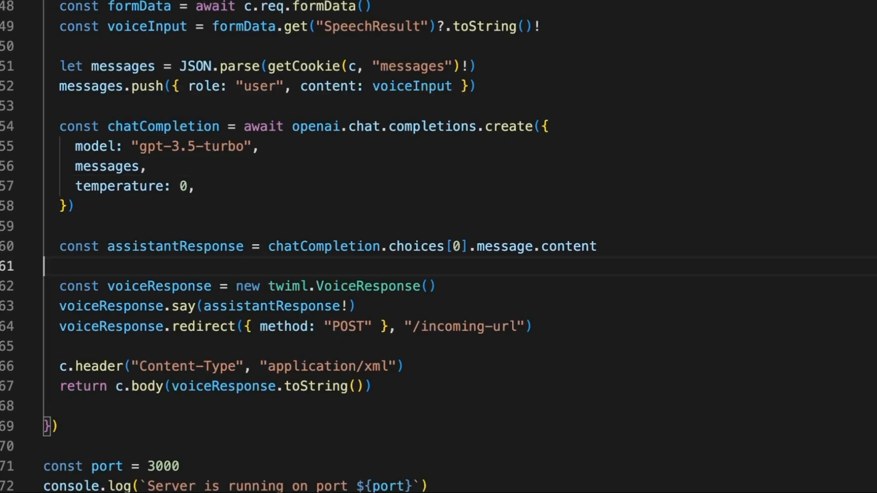
text(mes)
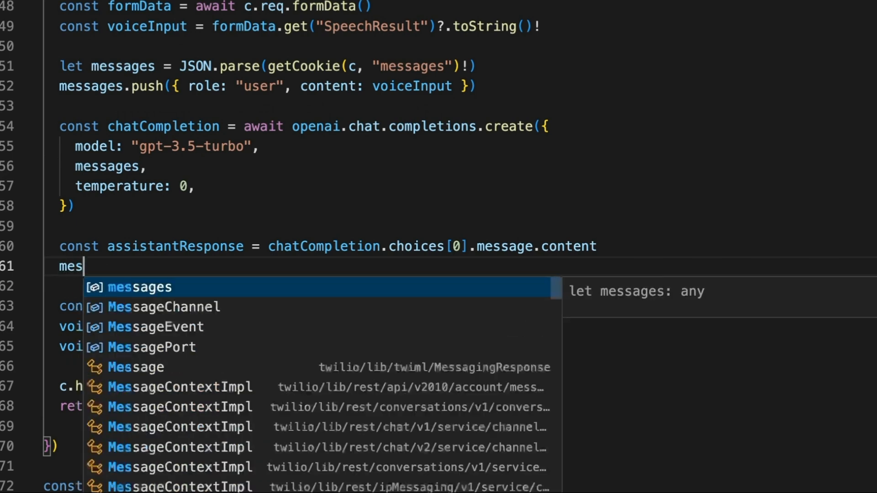
text(sages.push({ role: "assistant", content:)
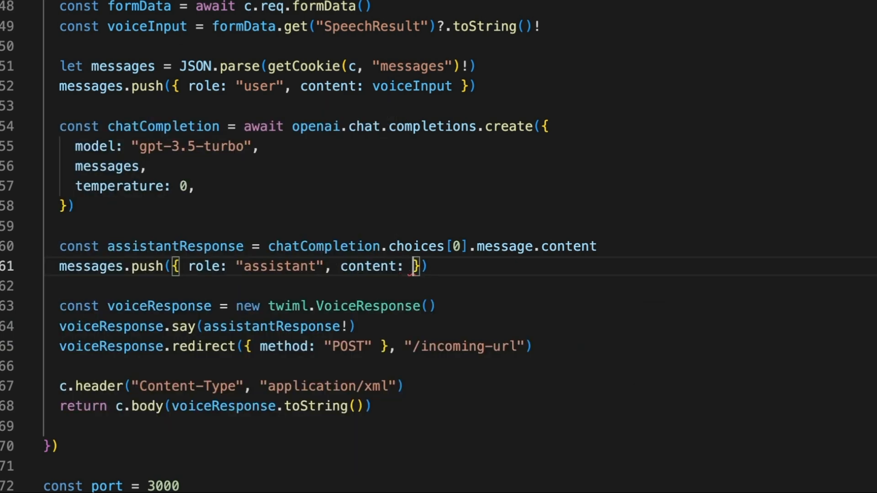
text(assistantResponse)
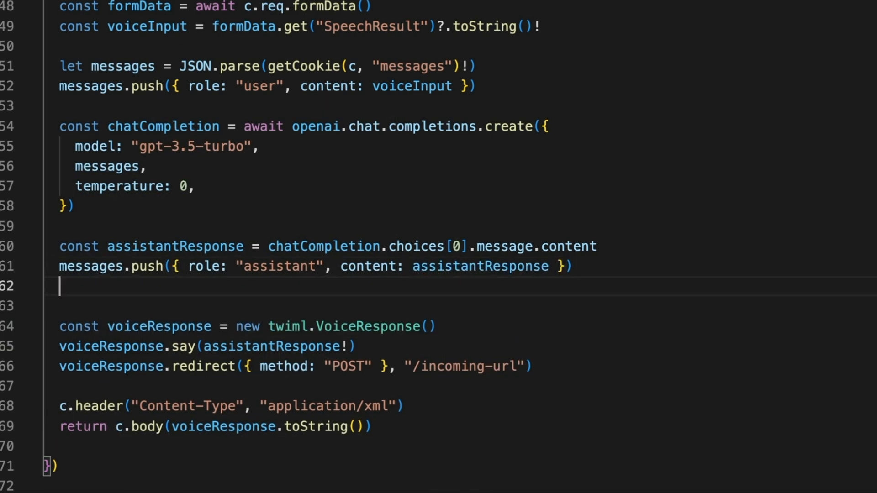
text(console.log(messages)
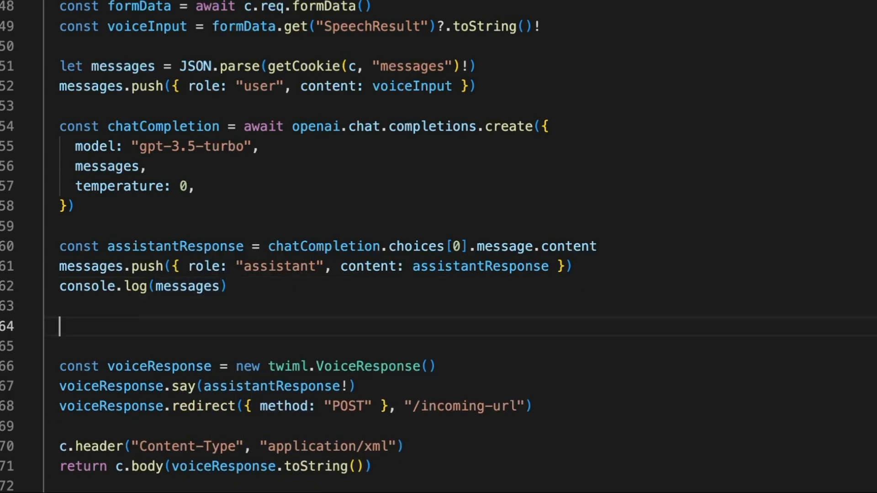
text(setCookie)
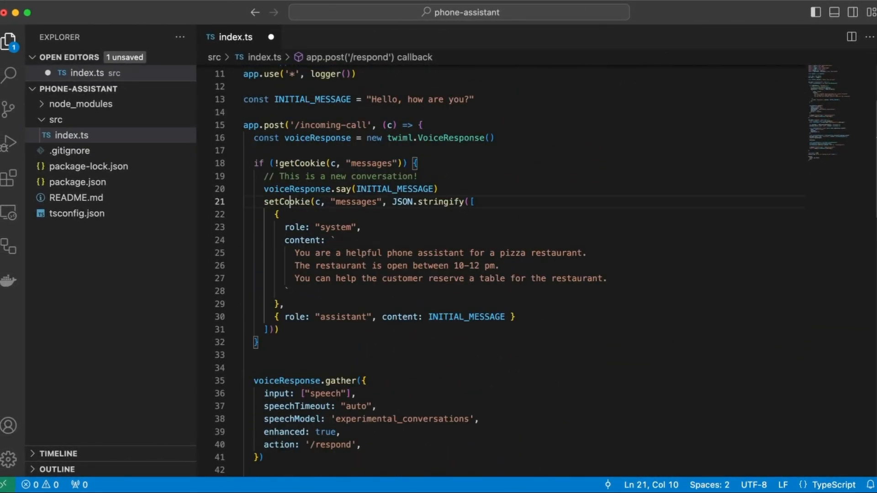
scroll(down, 3)
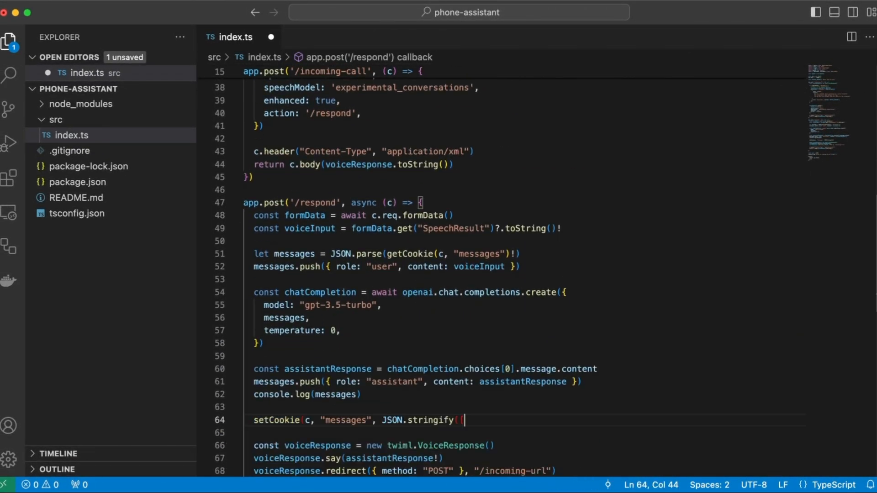
text(messages))
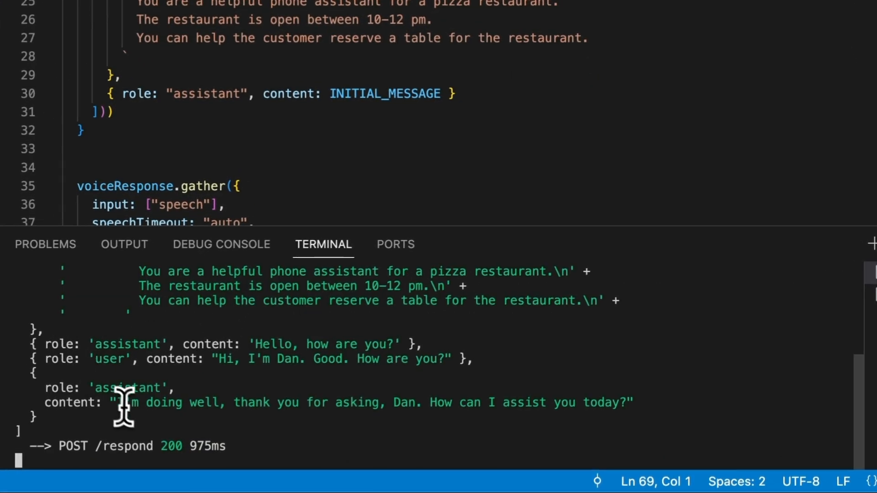
mouse_move(257, 406)
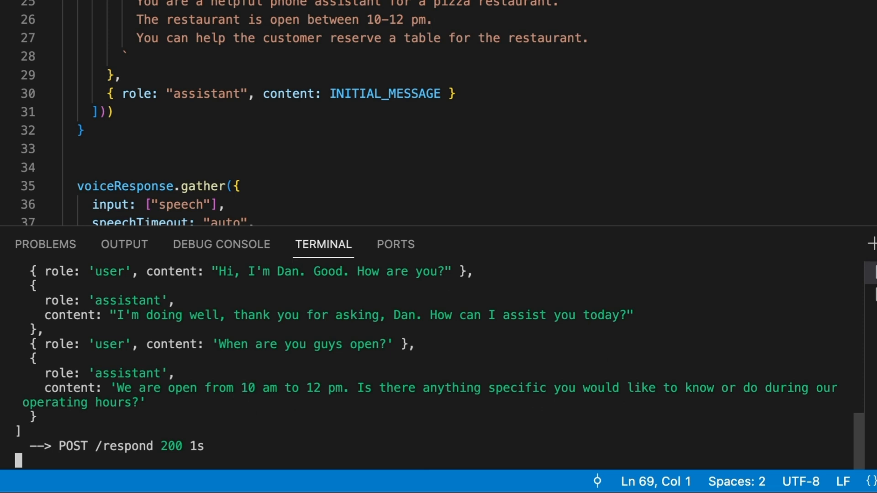
Step: Scroll the terminal log through the opening-hours turn and highlight the assistant's table-reservation reply
scroll(down, 3)
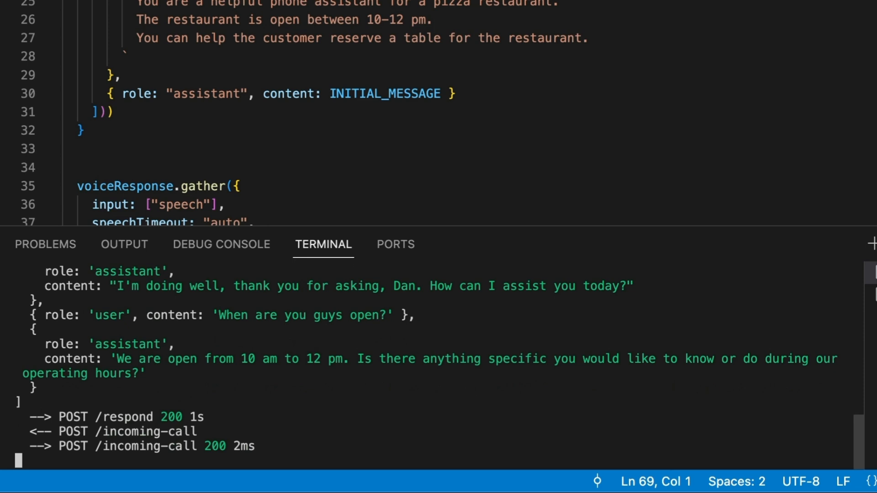
scroll(down, 3)
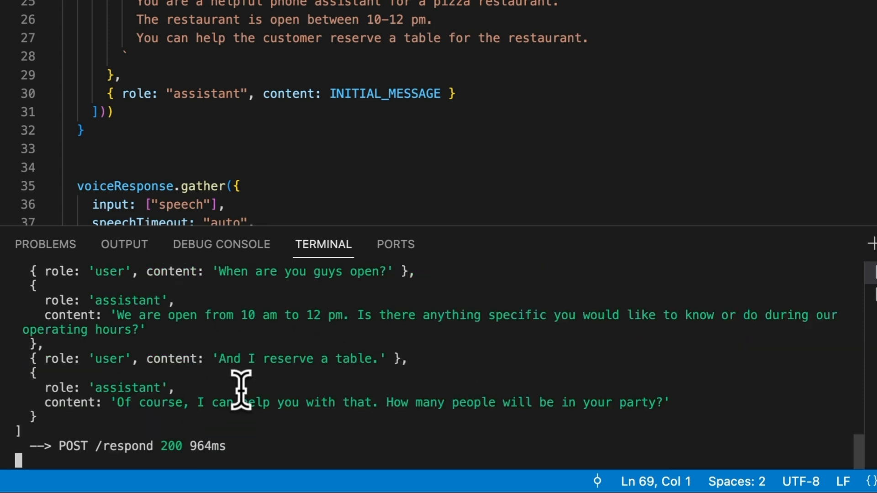
drag(235, 402, 372, 402)
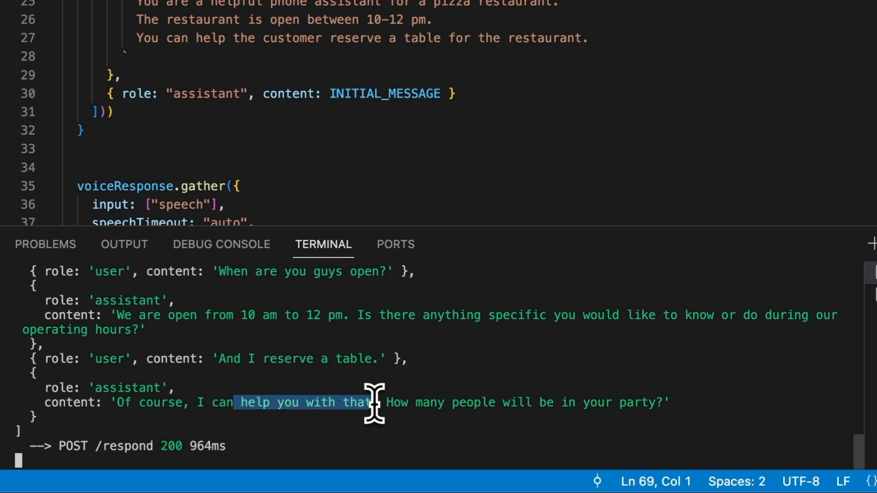